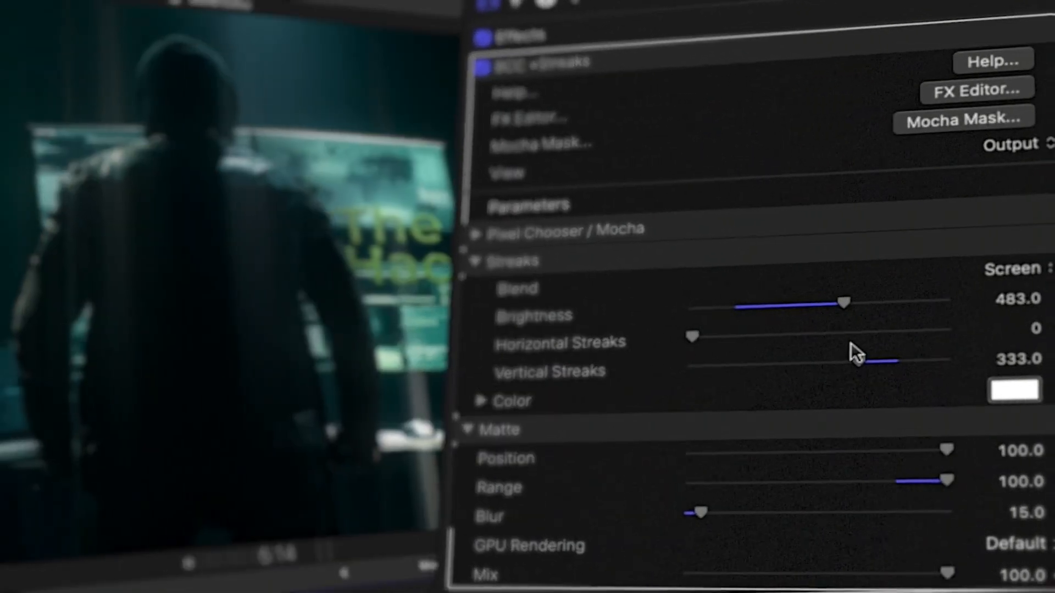
# Apply BCC +Looks from the BCC Film Style category to the astronaut clip.
pyautogui.click(960, 120)
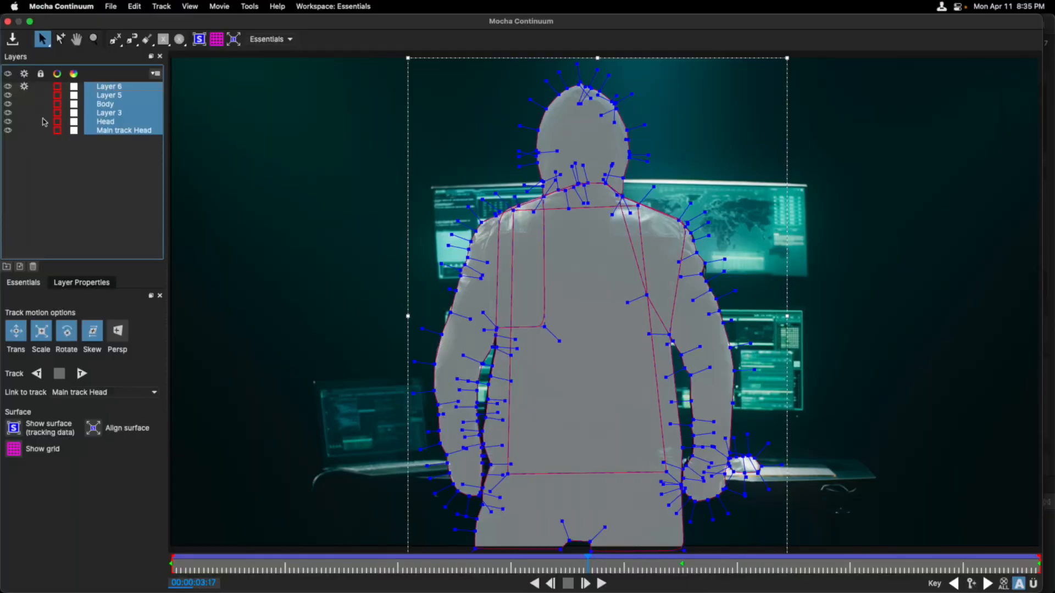
pyautogui.click(604, 584)
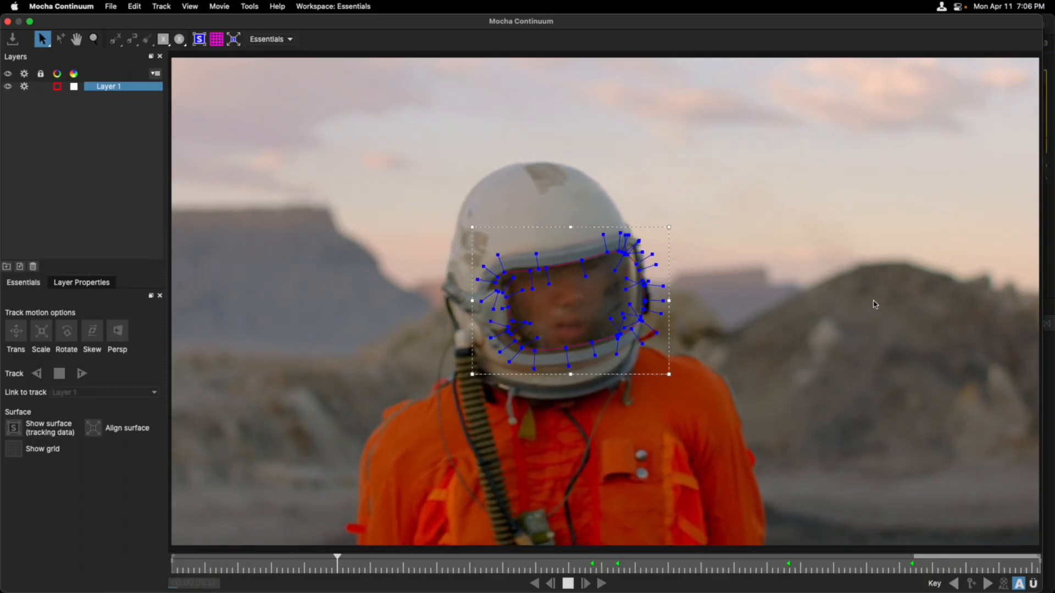
pyautogui.click(570, 584)
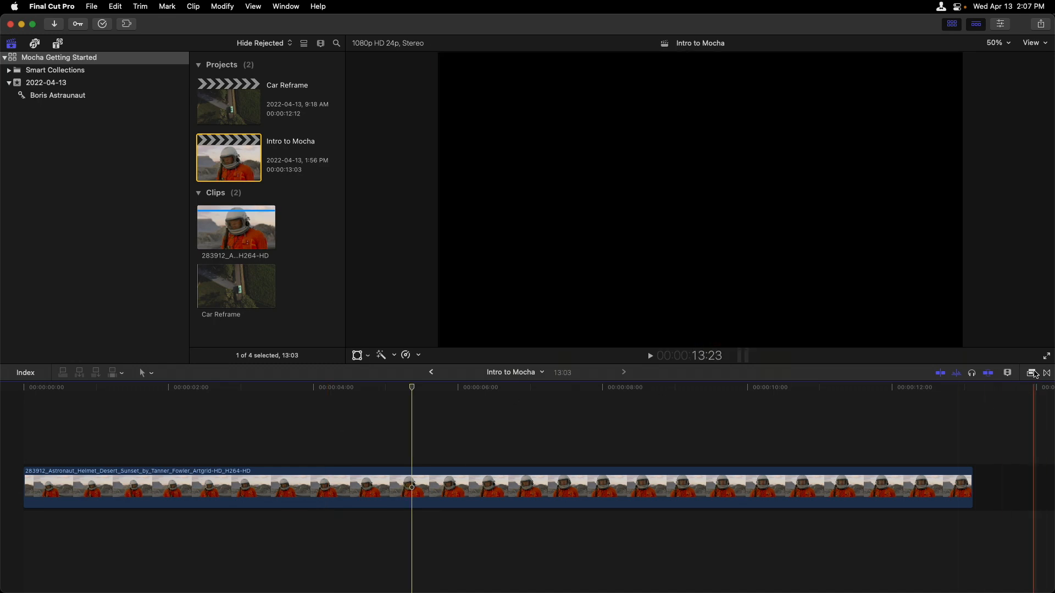
pyautogui.click(1033, 373)
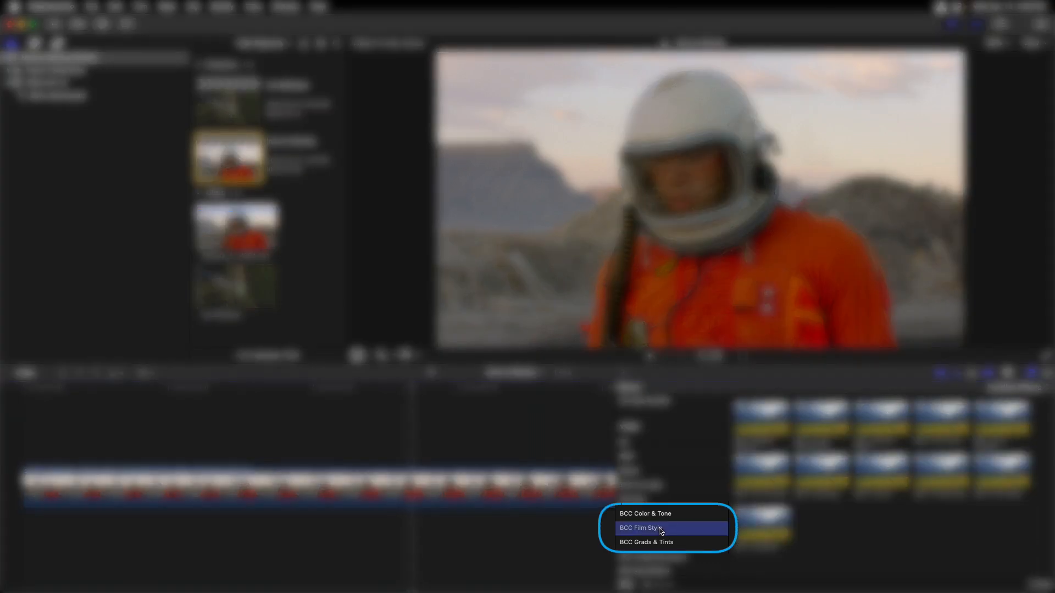
pyautogui.click(657, 528)
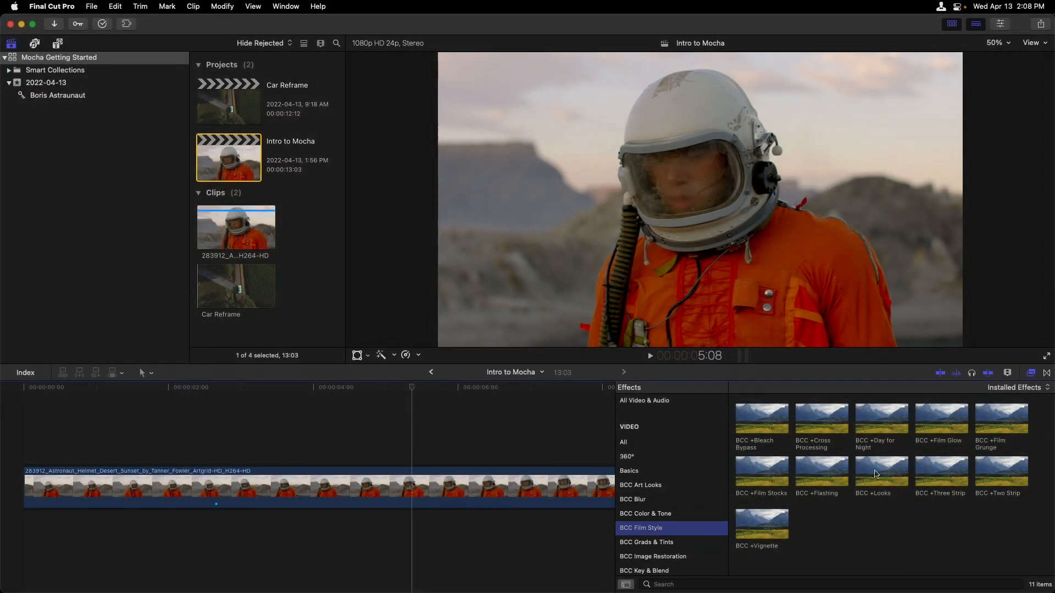
pyautogui.click(469, 486)
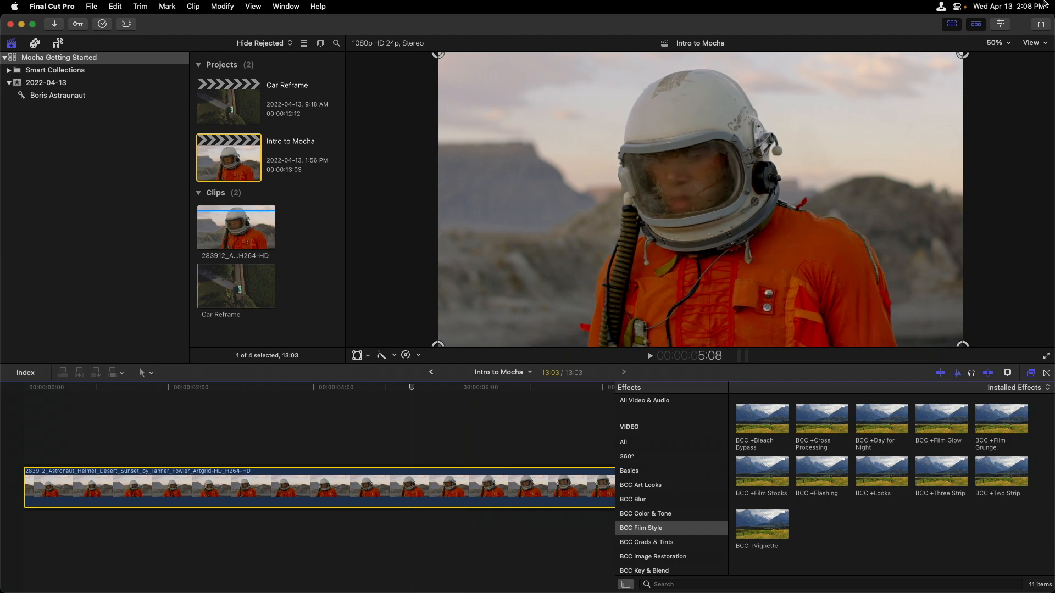
# Show the BCC +Looks parameters in the Inspector and launch its FX Editor.
pyautogui.click(1000, 24)
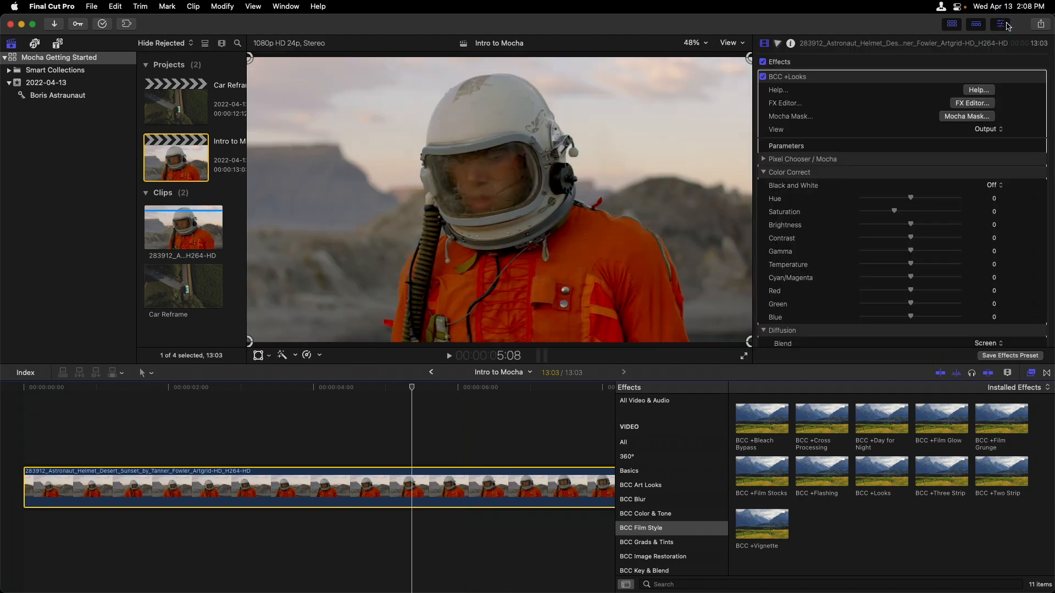
pyautogui.click(971, 103)
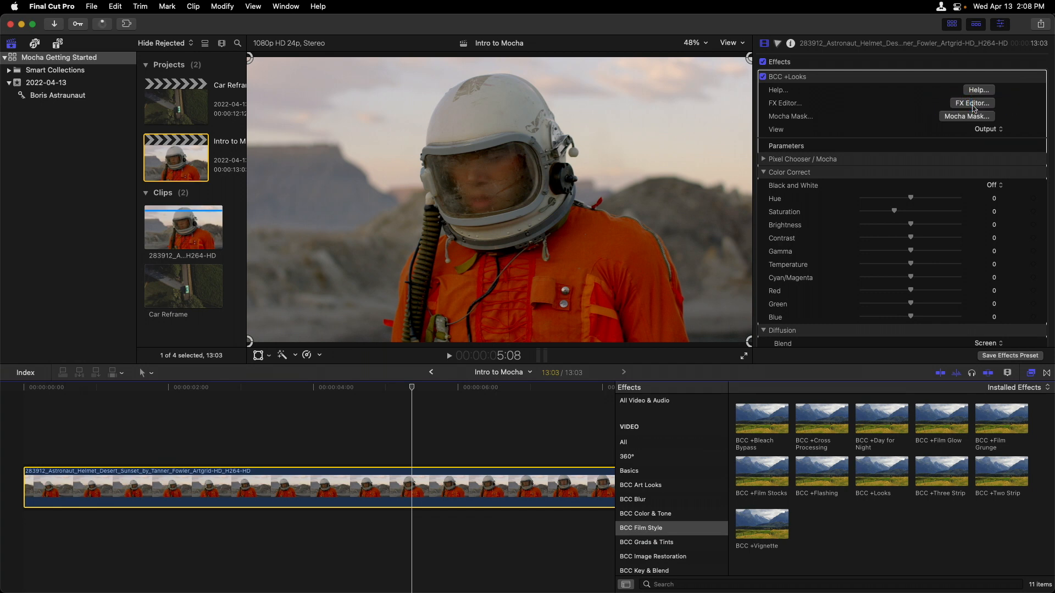
pyautogui.click(972, 103)
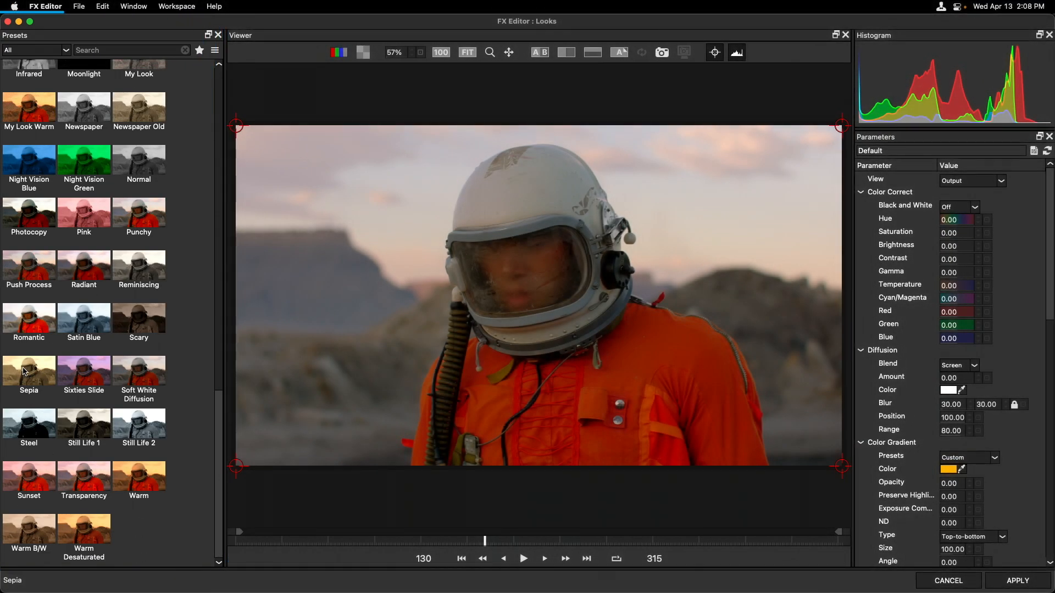
# Pick the Sepia preset in the FX Editor and apply it.
pyautogui.click(28, 371)
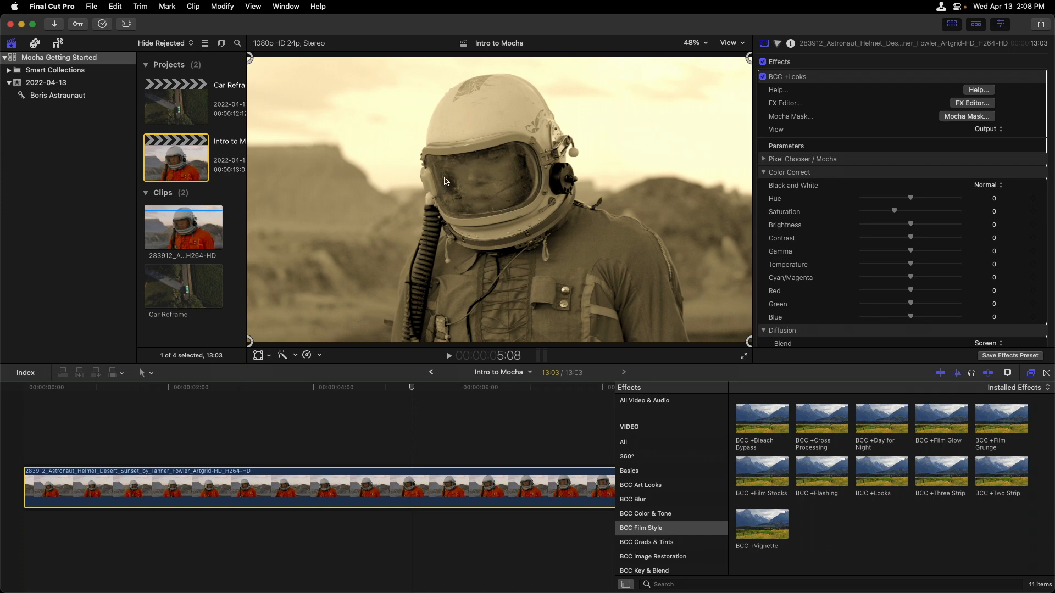
pyautogui.moveTo(510, 193)
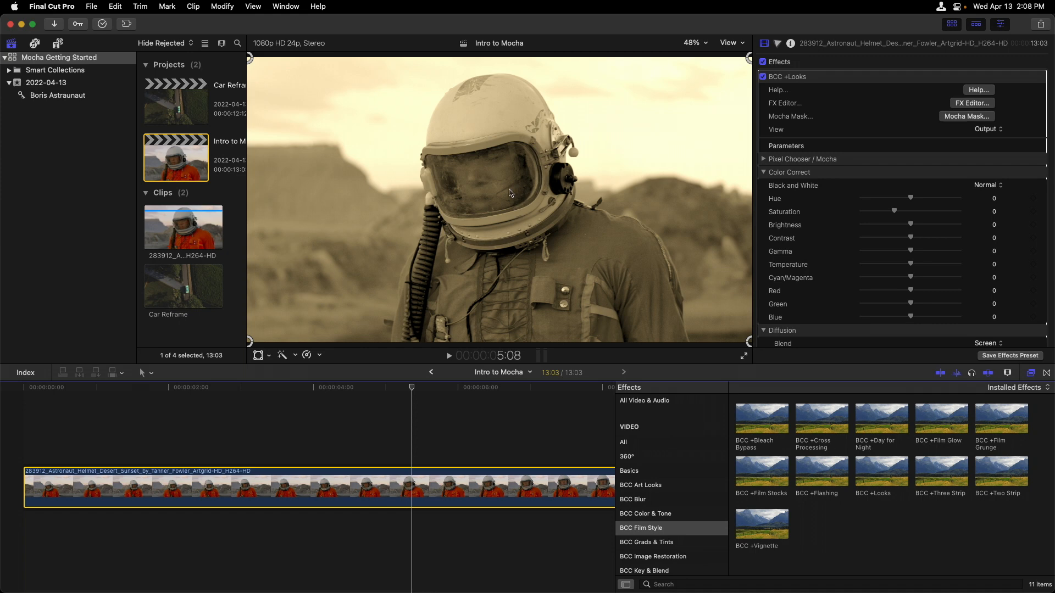
pyautogui.moveTo(515, 200)
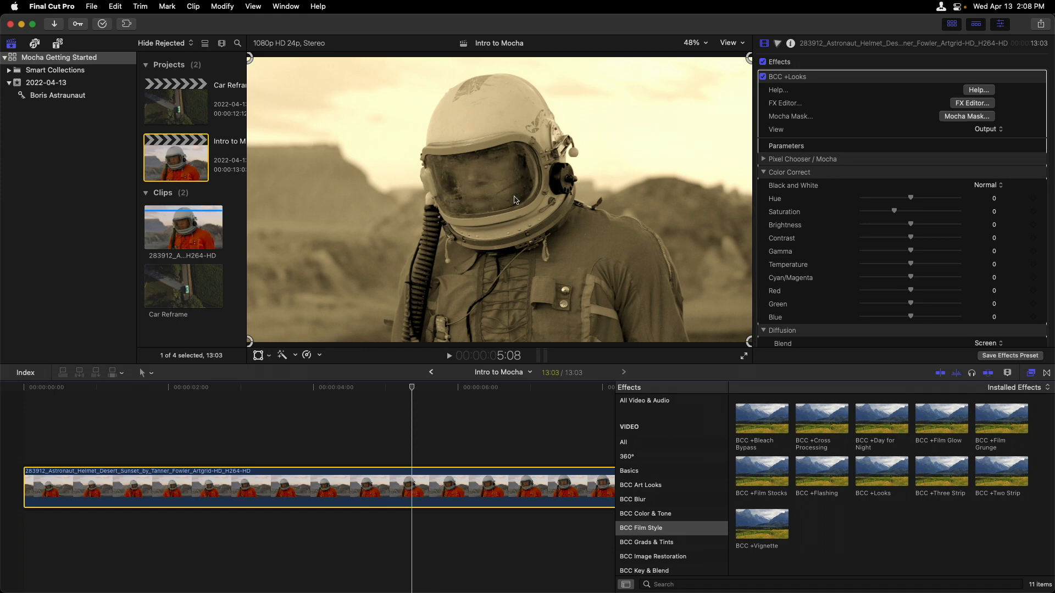
pyautogui.moveTo(549, 165)
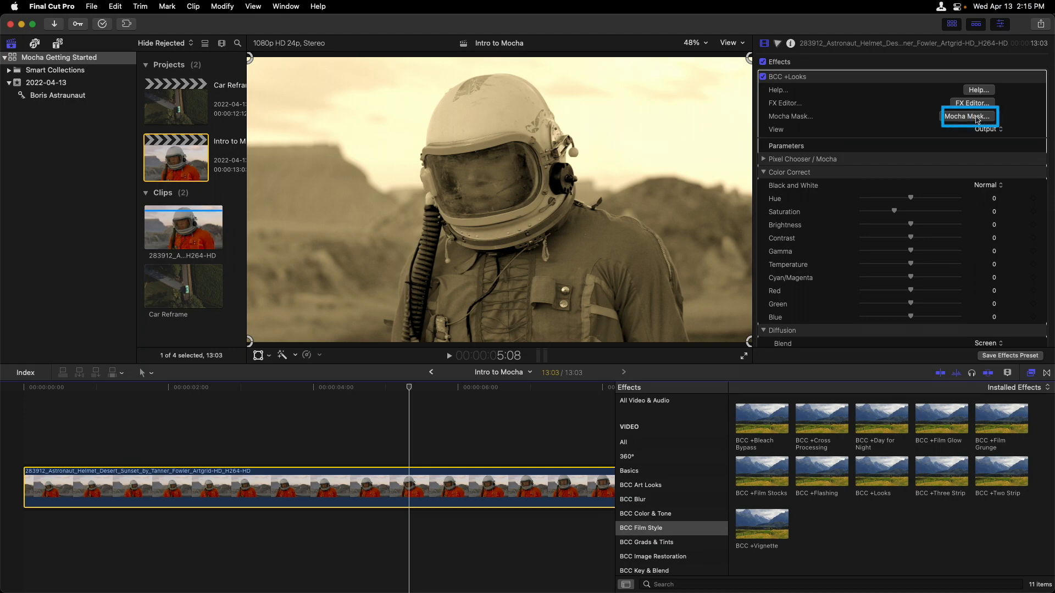
# Launch Mocha for the Looks effect and zoom the viewer into the helmet visor.
pyautogui.click(969, 116)
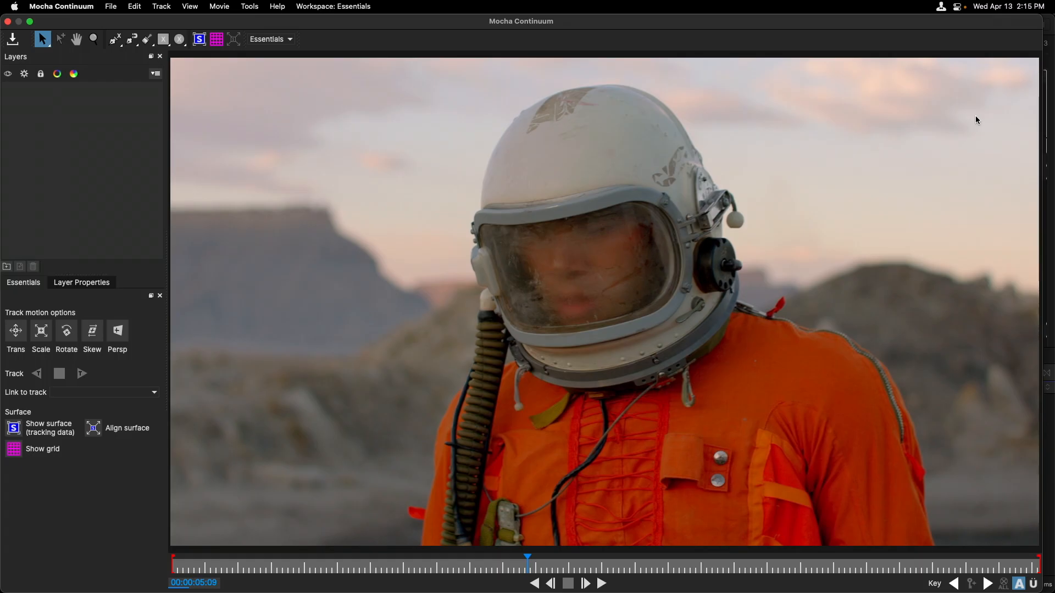
pyautogui.click(331, 6)
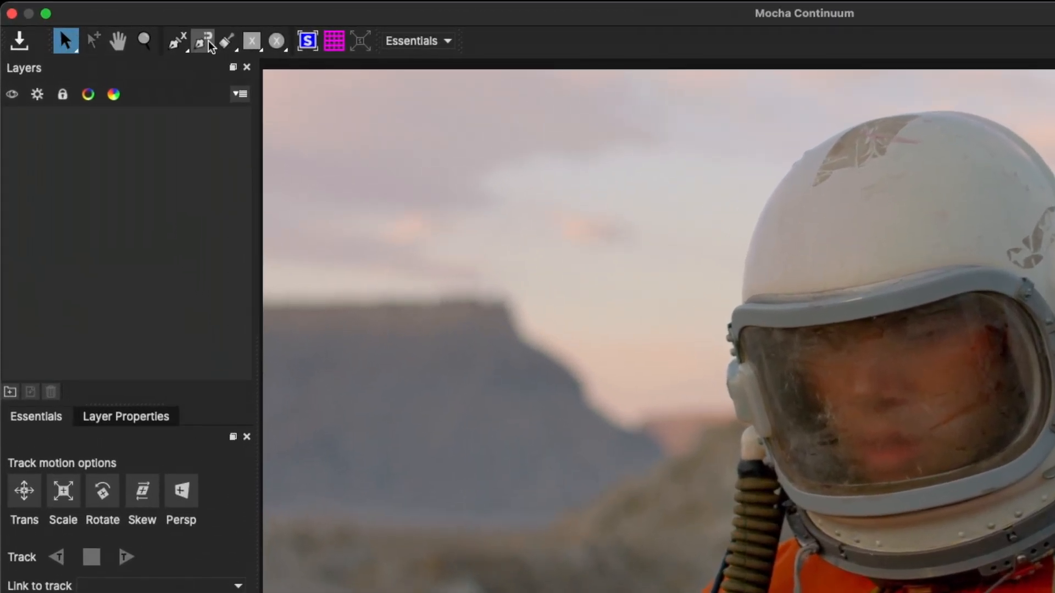
pyautogui.moveTo(200, 40)
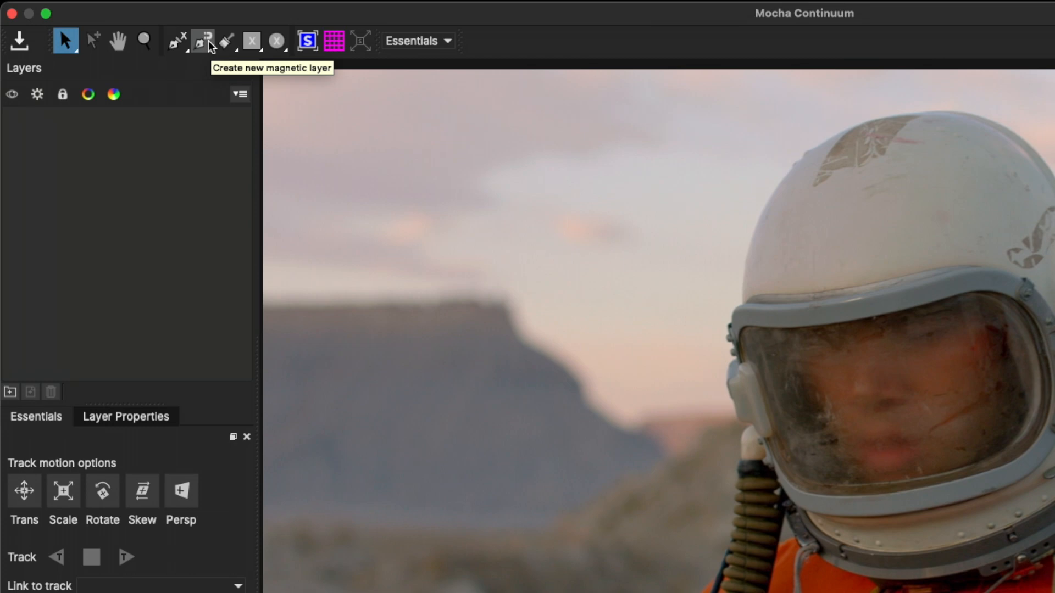
pyautogui.moveTo(174, 43)
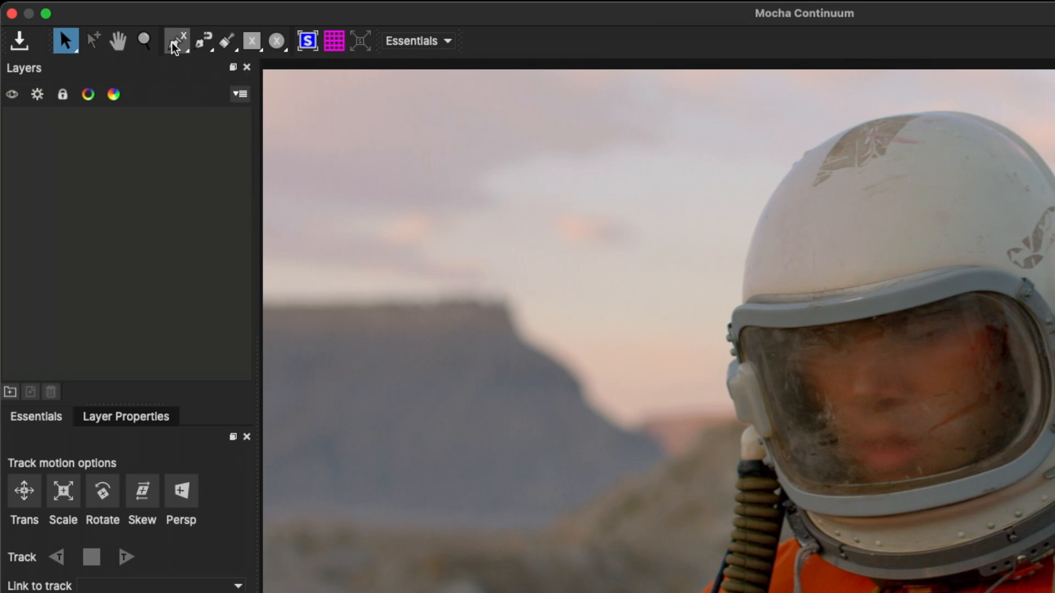
pyautogui.moveTo(175, 41)
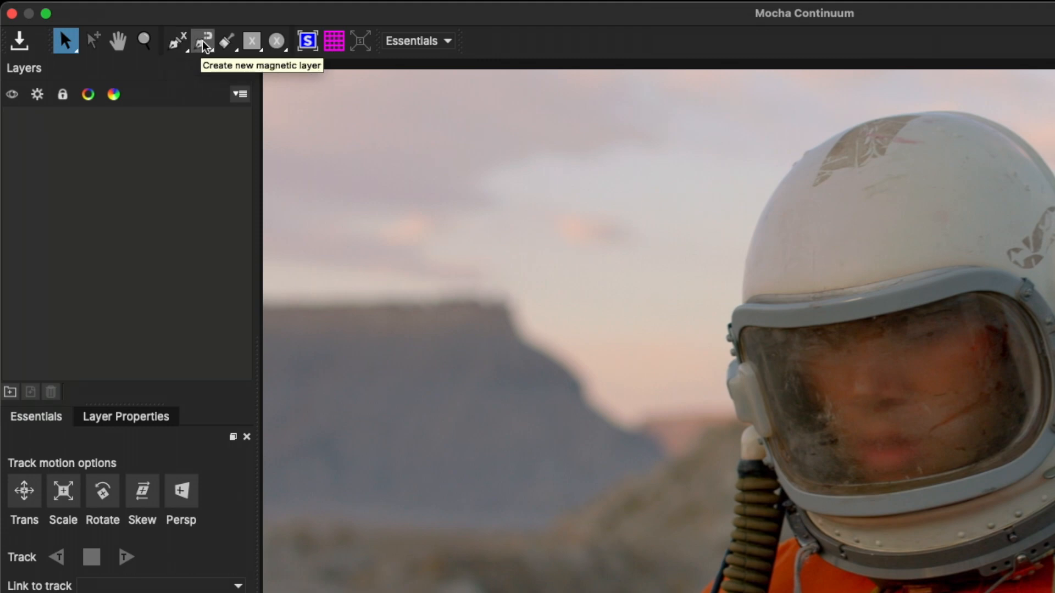
pyautogui.moveTo(252, 40)
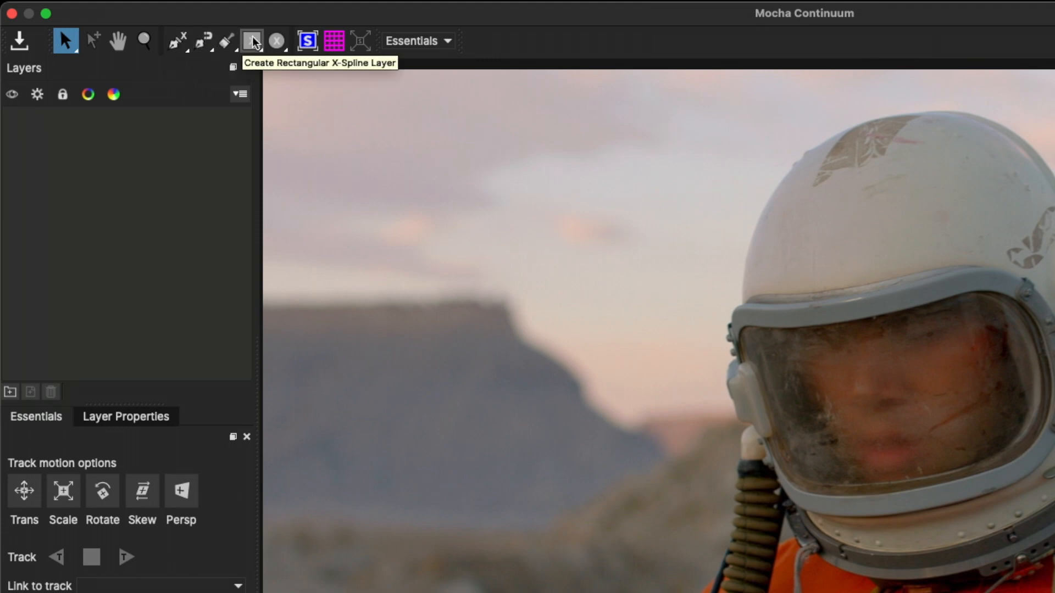
pyautogui.moveTo(276, 39)
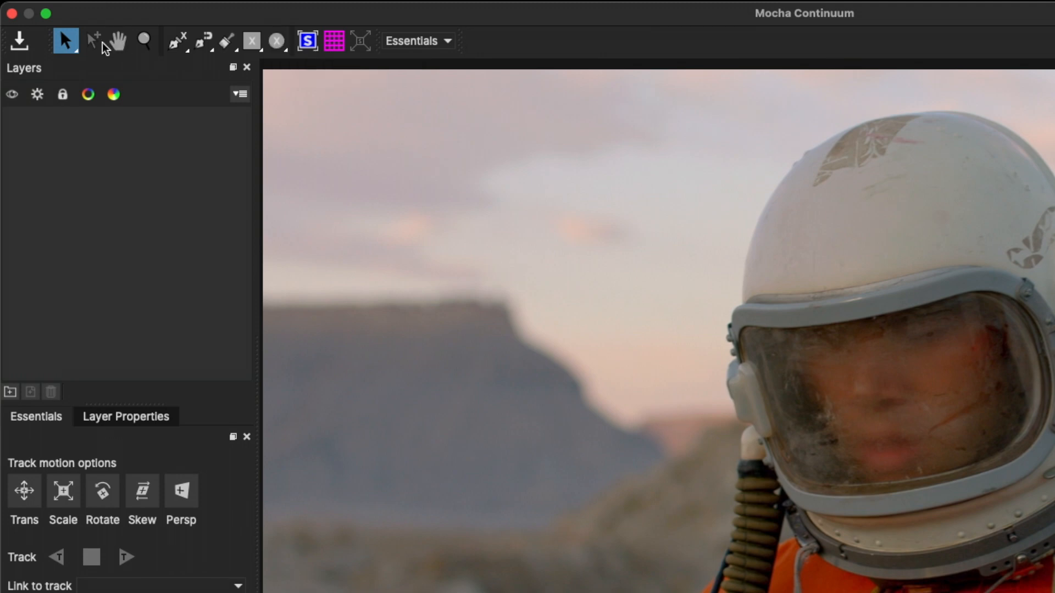
pyautogui.click(144, 40)
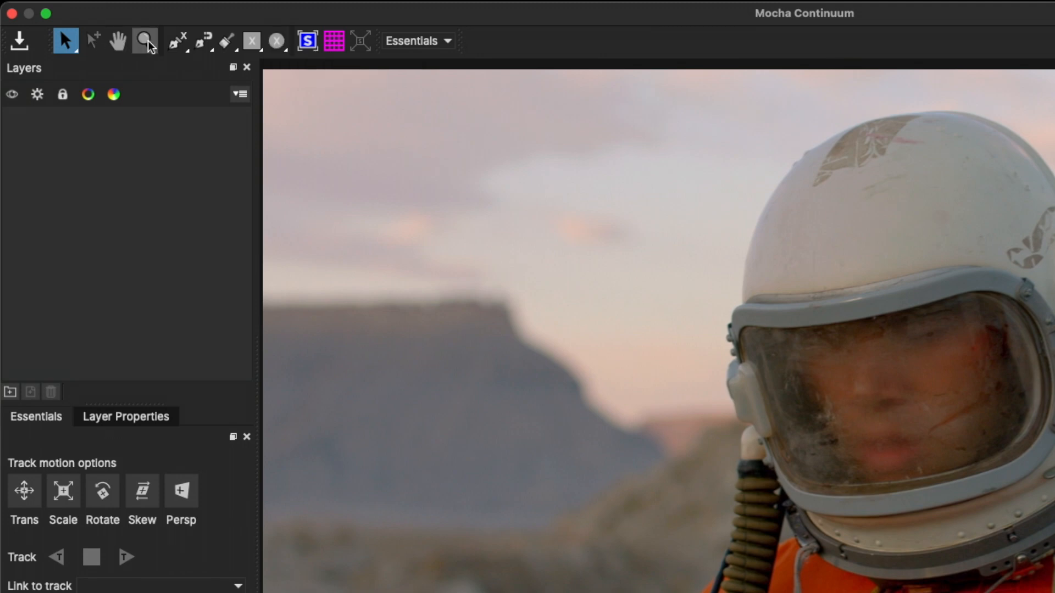
pyautogui.moveTo(147, 44)
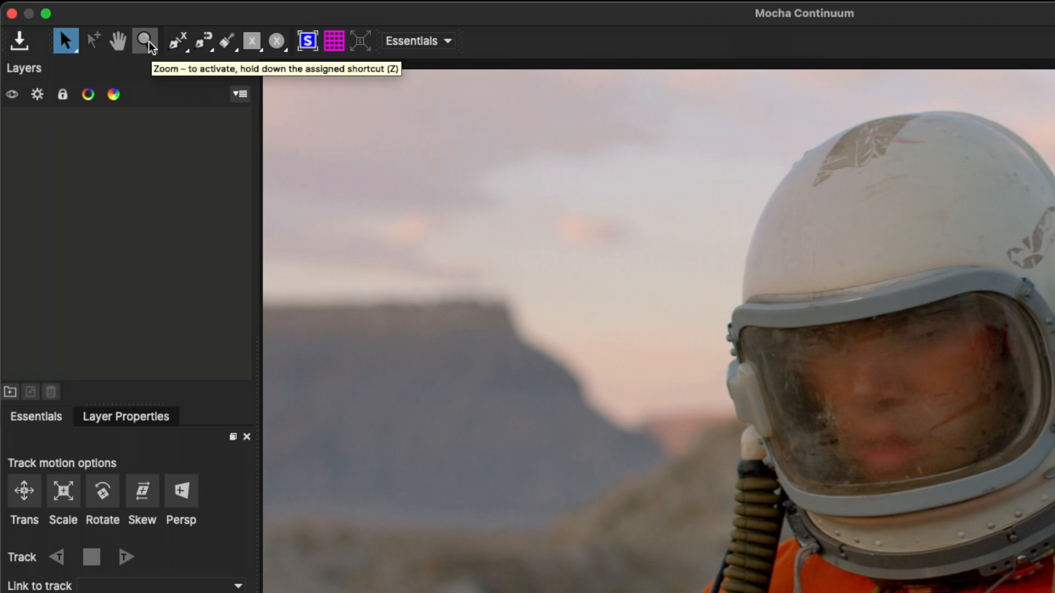
pyautogui.click(170, 41)
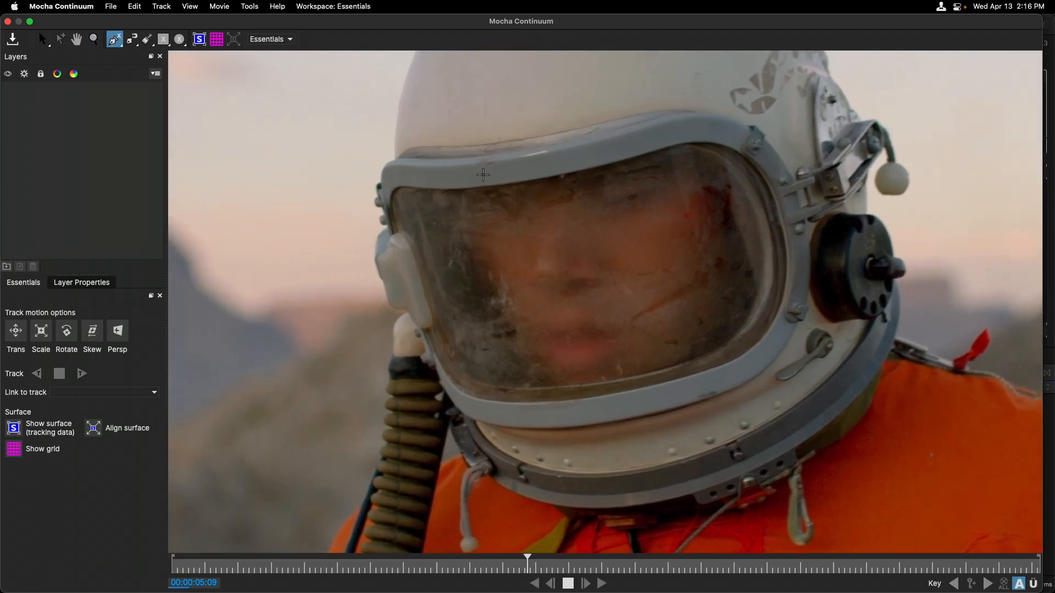
pyautogui.moveTo(552, 177)
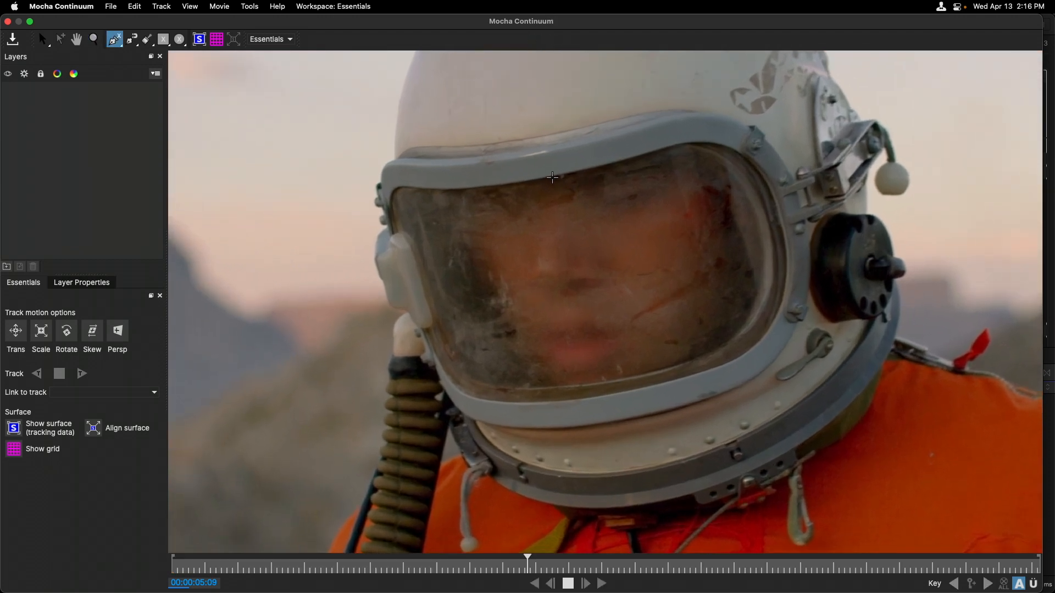
# Draw an X-spline around the visor rim and adjust its points to fit.
pyautogui.click(561, 176)
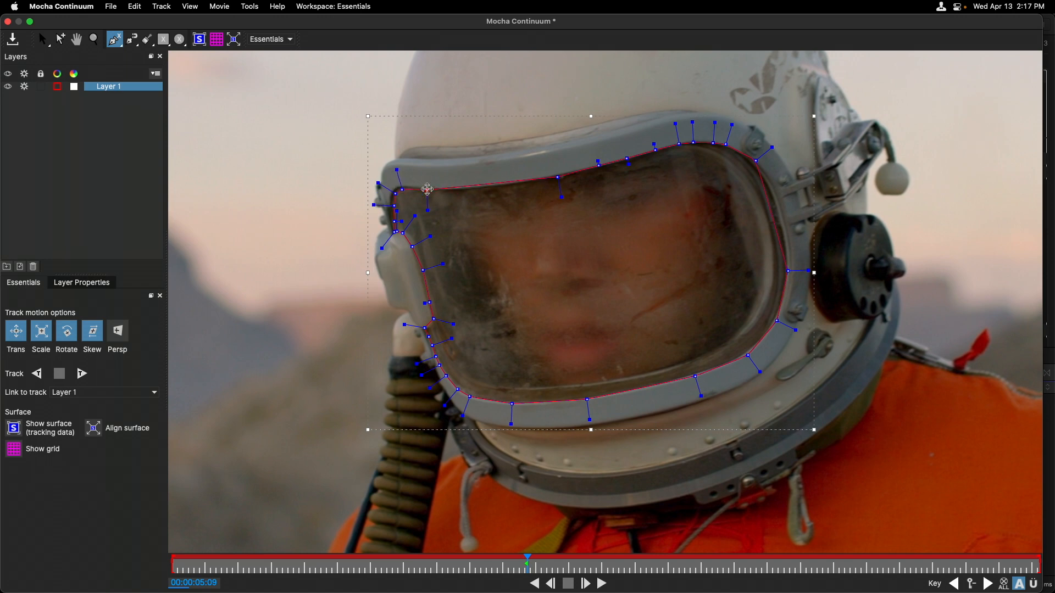
pyautogui.click(43, 37)
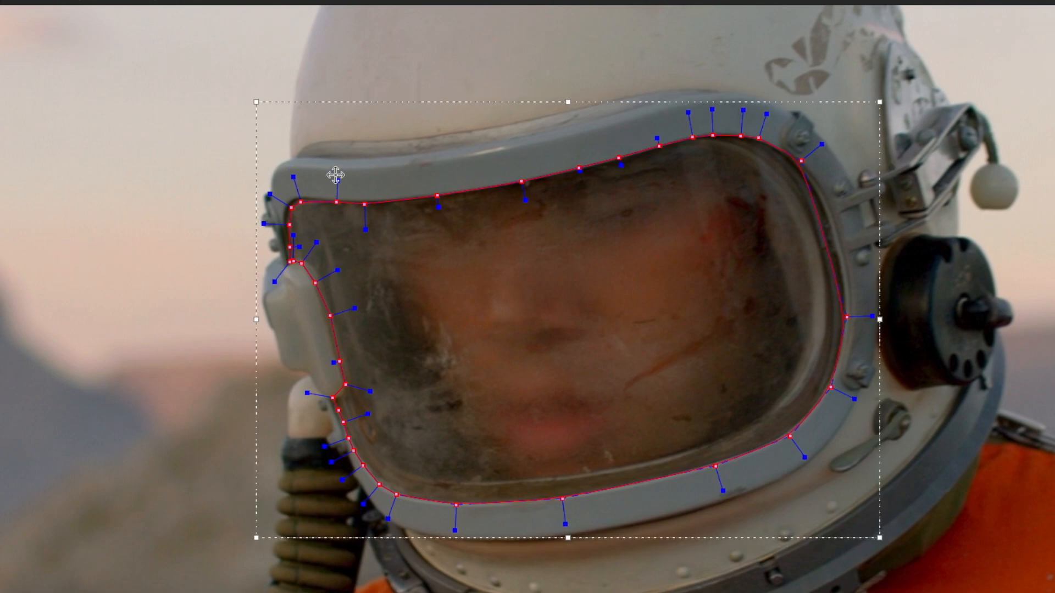
pyautogui.moveTo(329, 175); pyautogui.dragTo(279, 245)
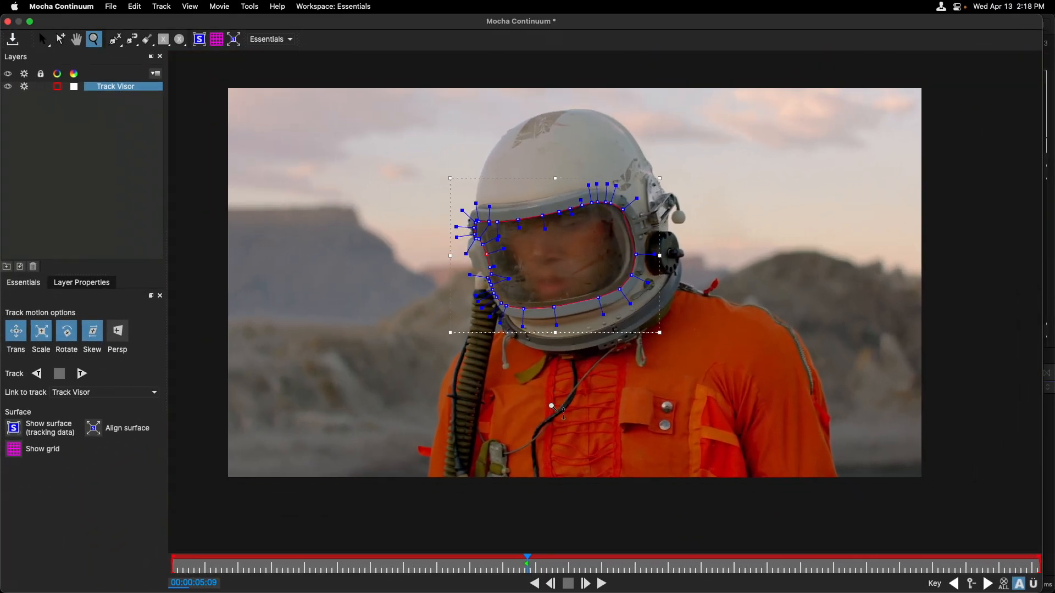
# Turn off Skew in the track motion options, keeping Trans, Scale and Rotate.
pyautogui.click(44, 38)
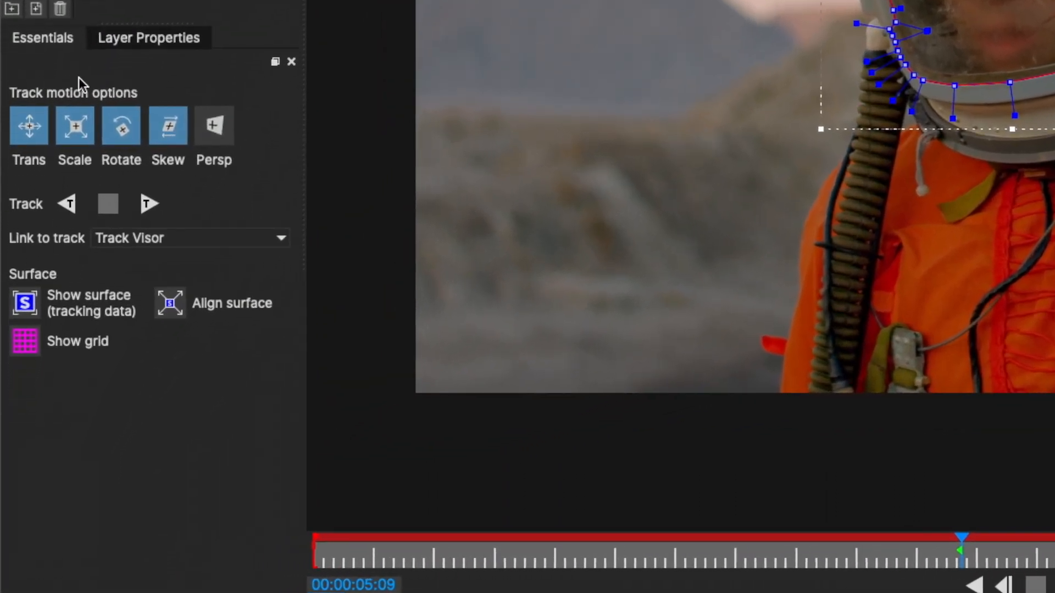
pyautogui.click(45, 38)
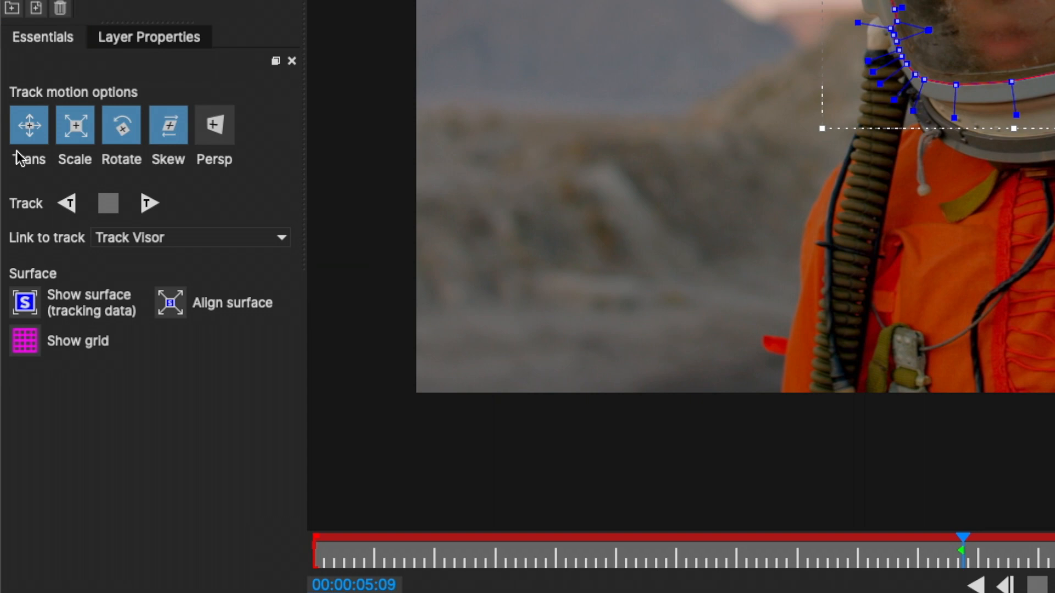
pyautogui.moveTo(114, 165)
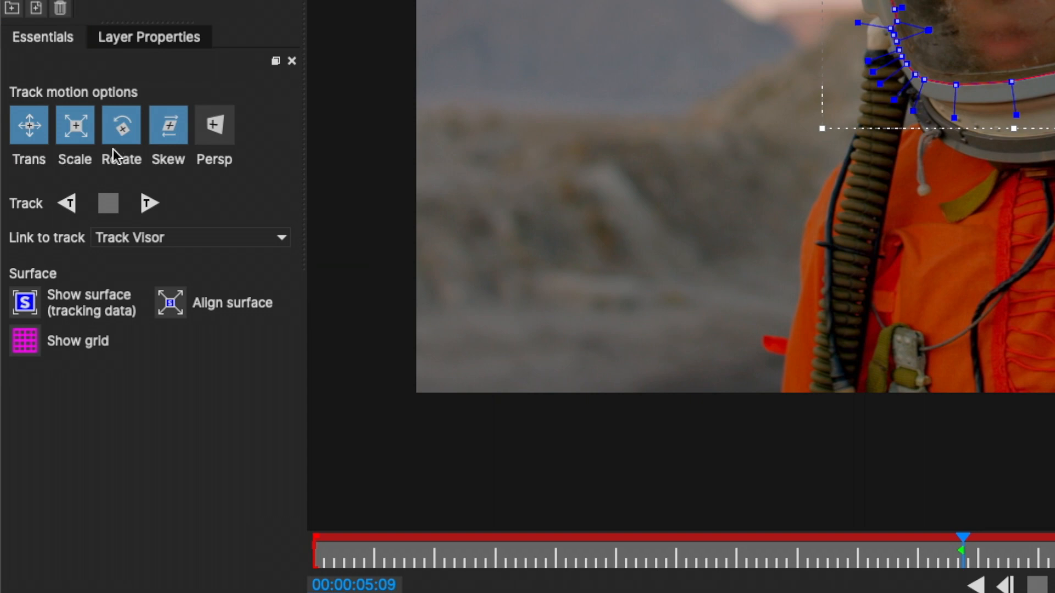
pyautogui.moveTo(216, 170)
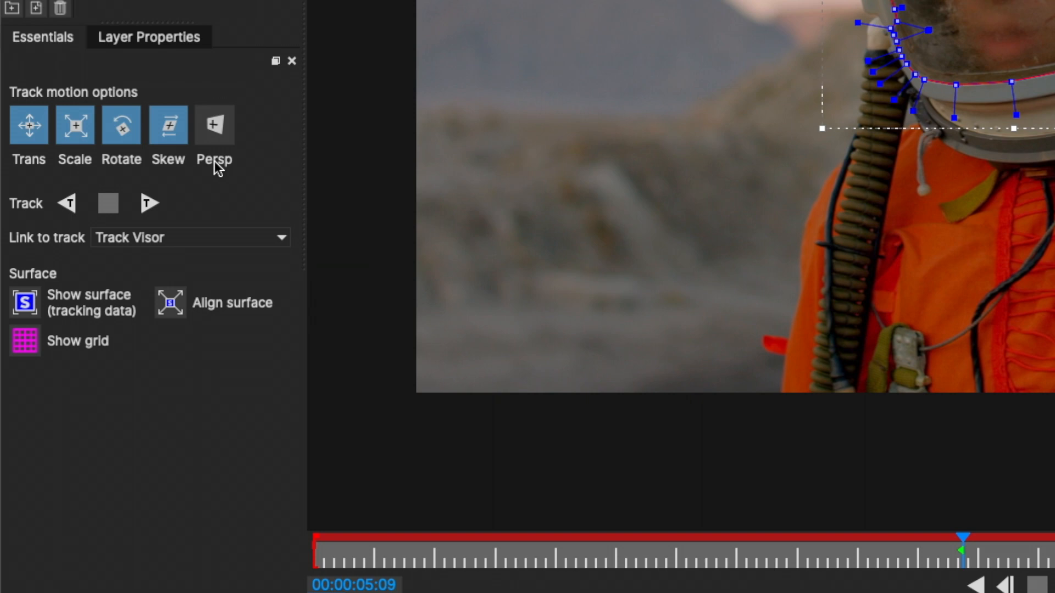
pyautogui.click(168, 126)
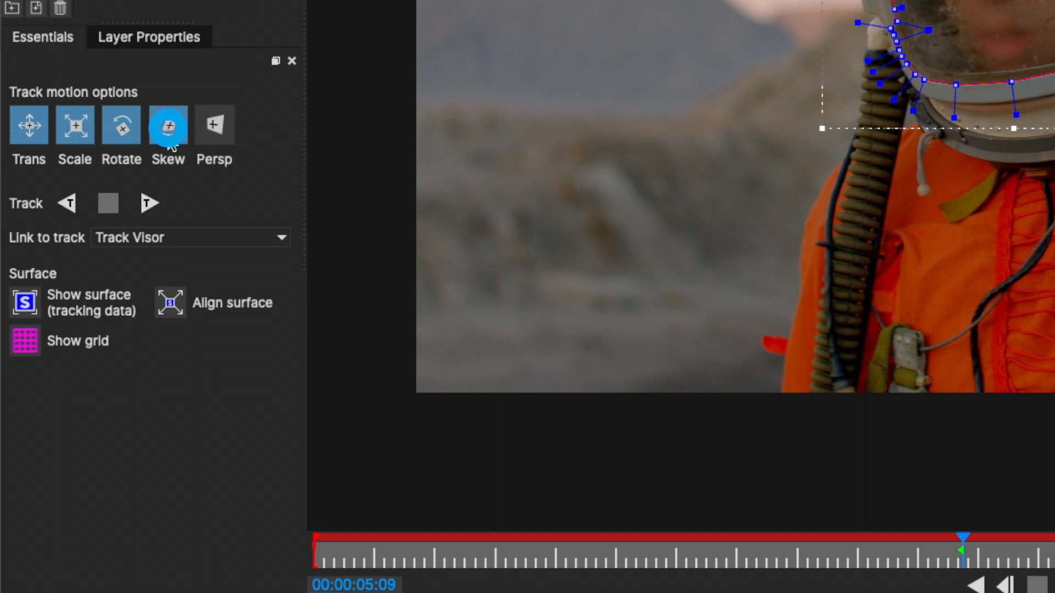
pyautogui.click(168, 125)
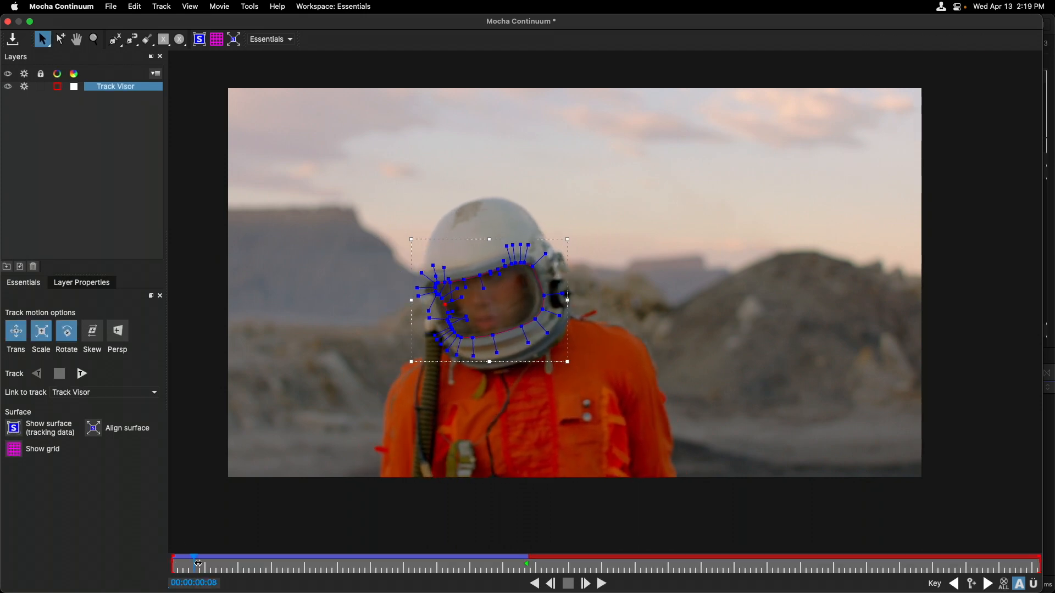
pyautogui.moveTo(197, 562); pyautogui.dragTo(348, 563)
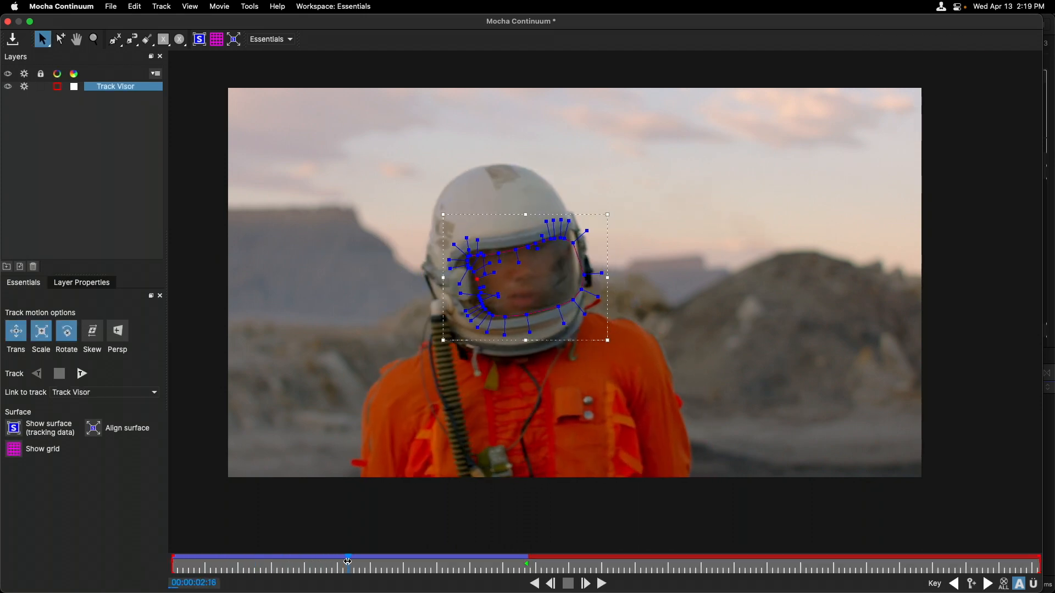
pyautogui.moveTo(347, 561); pyautogui.dragTo(362, 564)
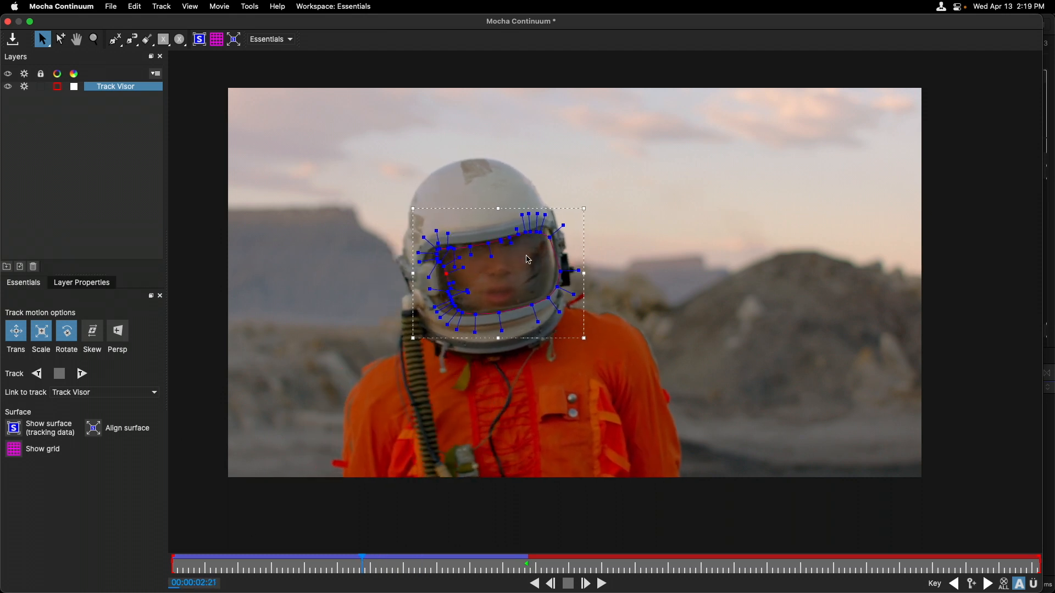
pyautogui.moveTo(490, 283)
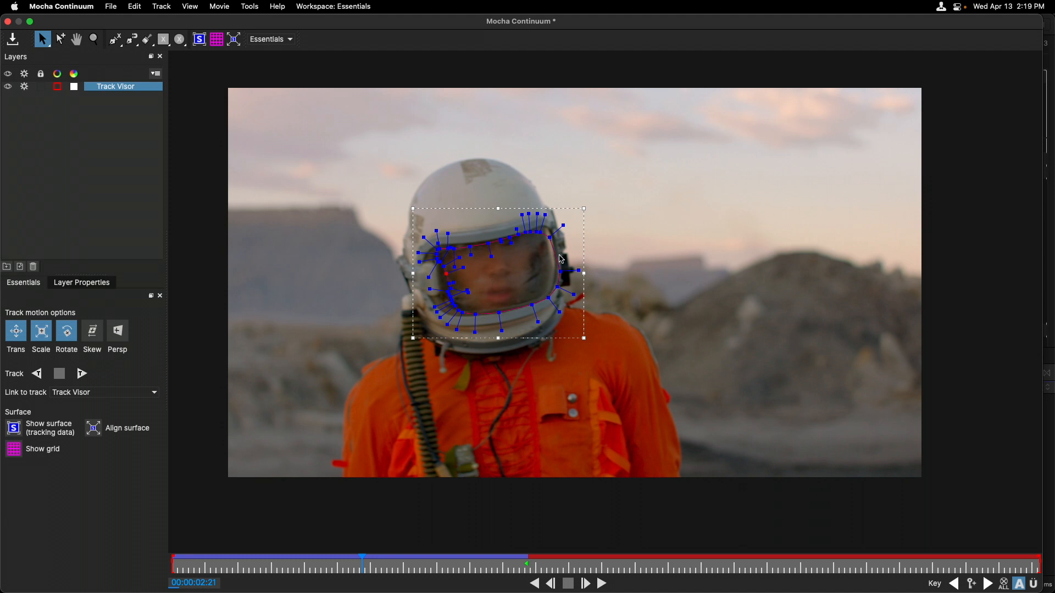
pyautogui.moveTo(502, 258)
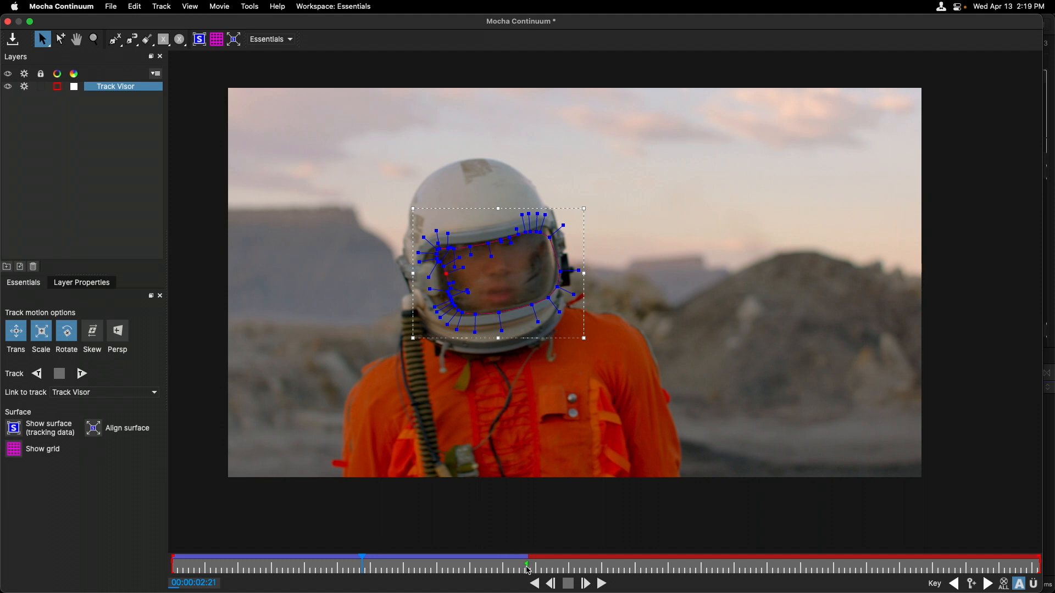
pyautogui.moveTo(389, 501)
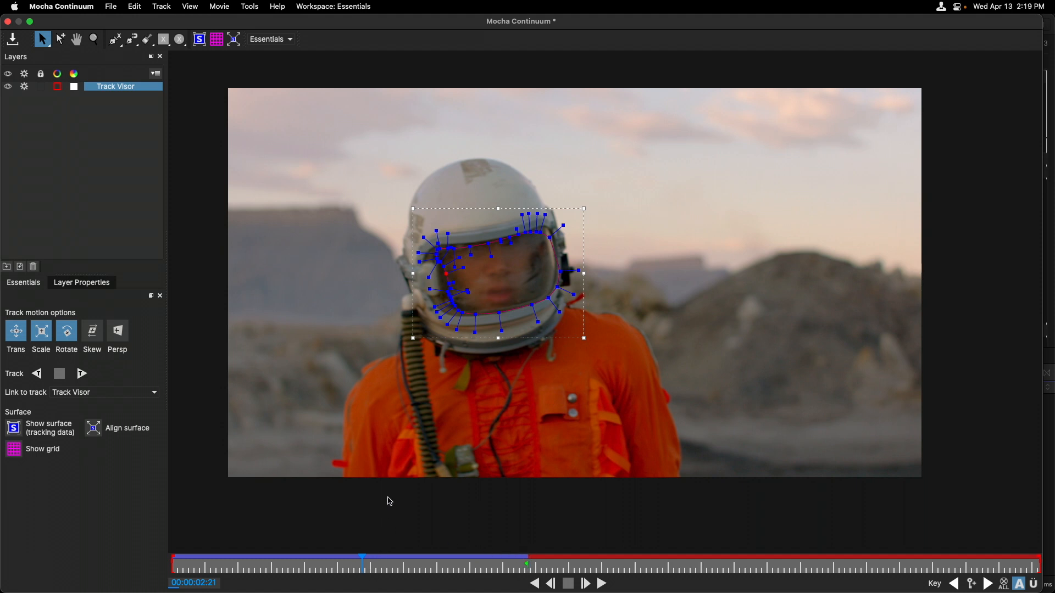
pyautogui.click(93, 39)
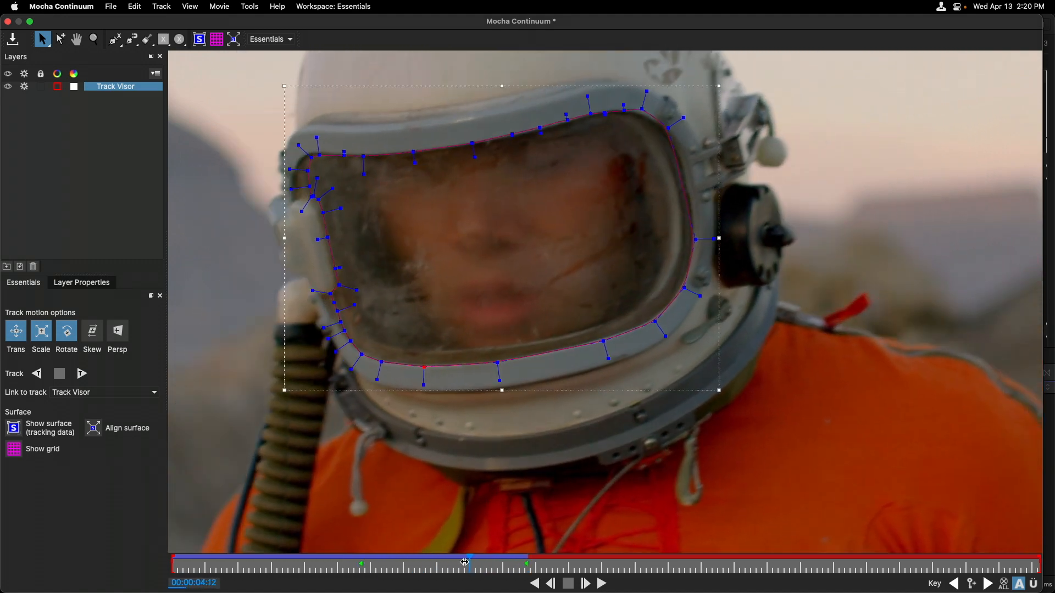
pyautogui.moveTo(464, 561); pyautogui.dragTo(448, 558)
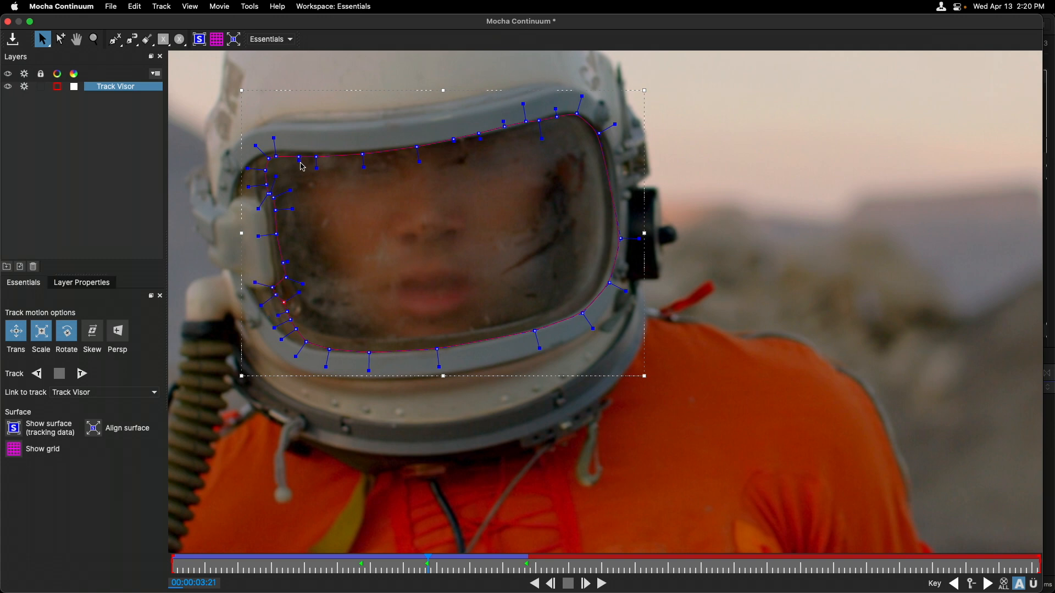
pyautogui.moveTo(427, 563); pyautogui.dragTo(318, 563)
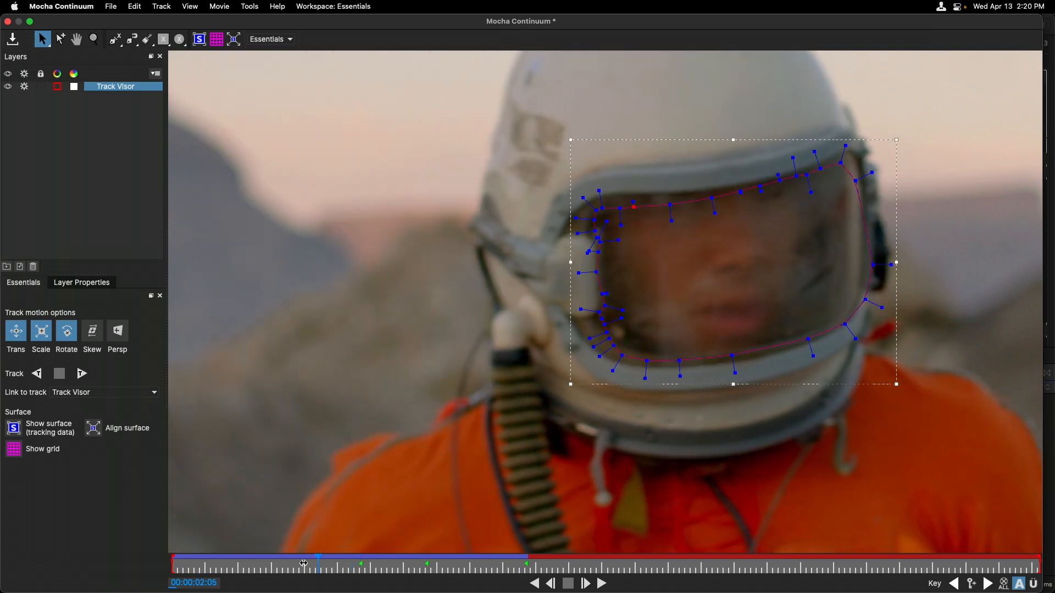
pyautogui.moveTo(316, 563); pyautogui.dragTo(289, 563)
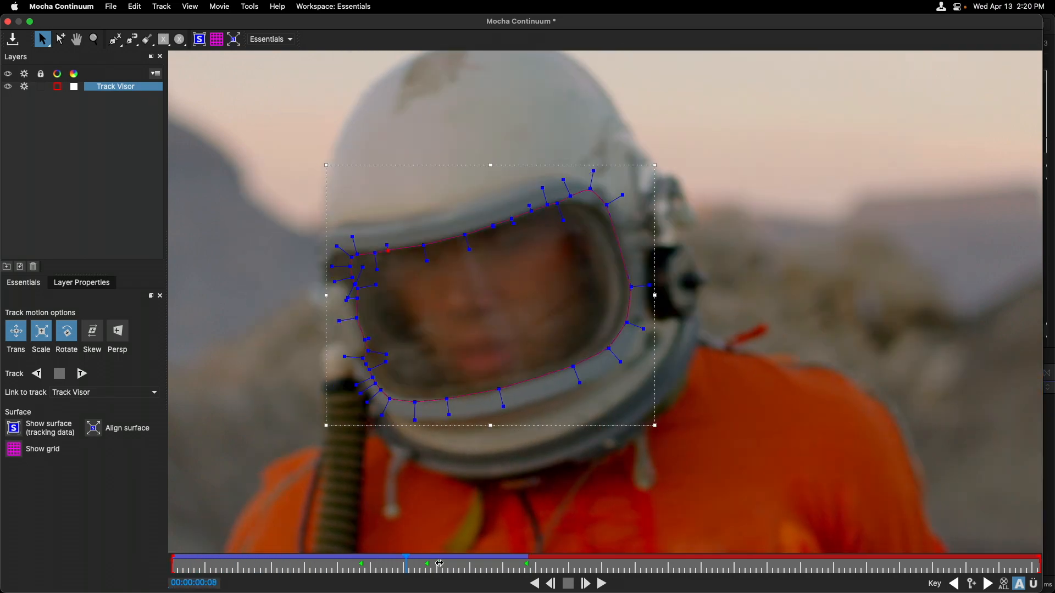
pyautogui.moveTo(438, 563); pyautogui.dragTo(528, 564)
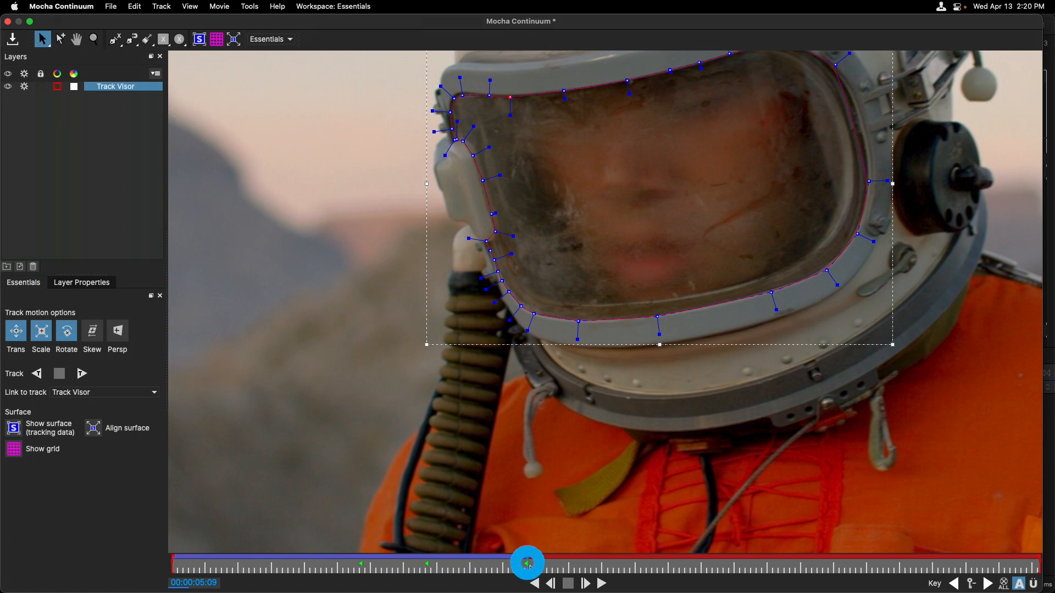
# Return to the 5:09 keyframe and track the visor shape forward to the clip end.
pyautogui.click(93, 39)
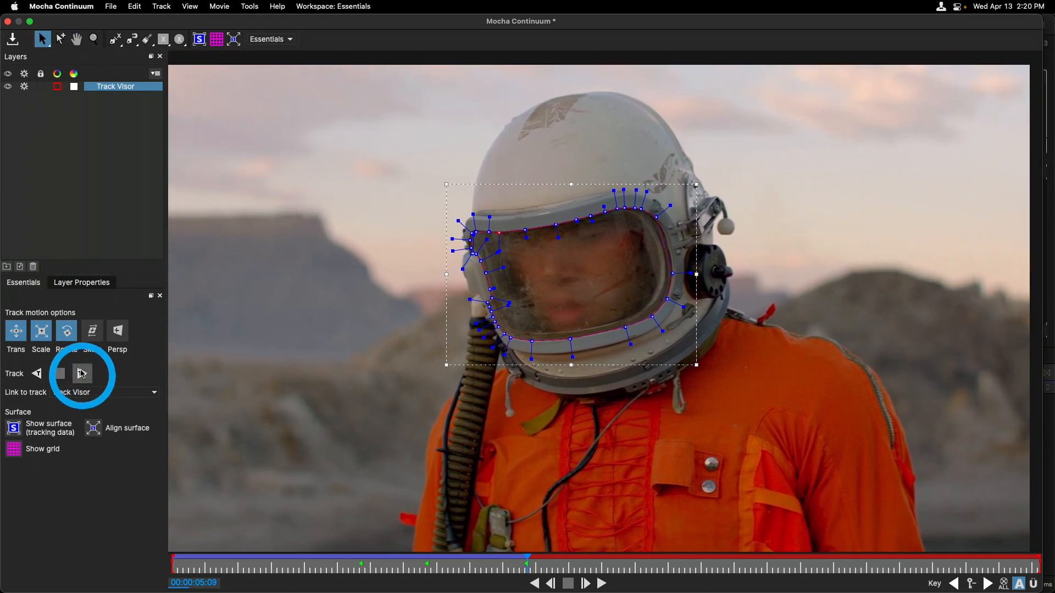
pyautogui.click(81, 374)
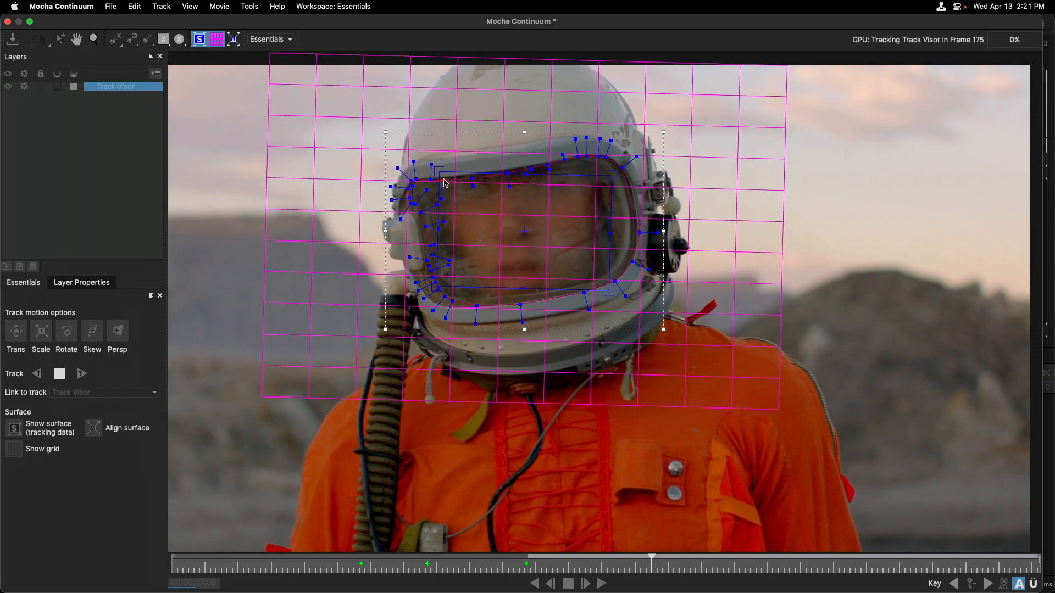
pyautogui.click(593, 584)
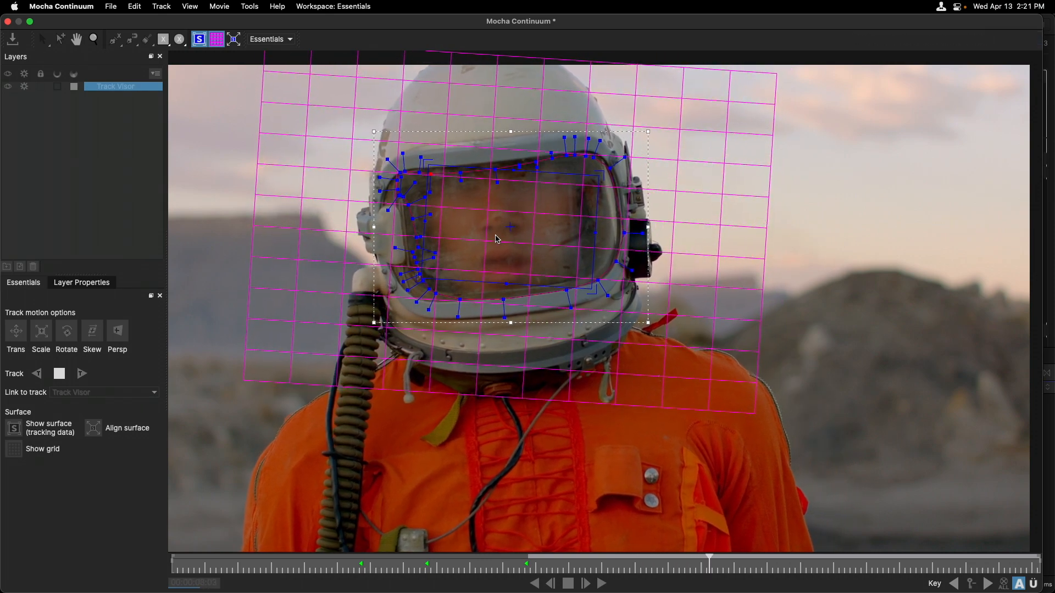
pyautogui.click(81, 374)
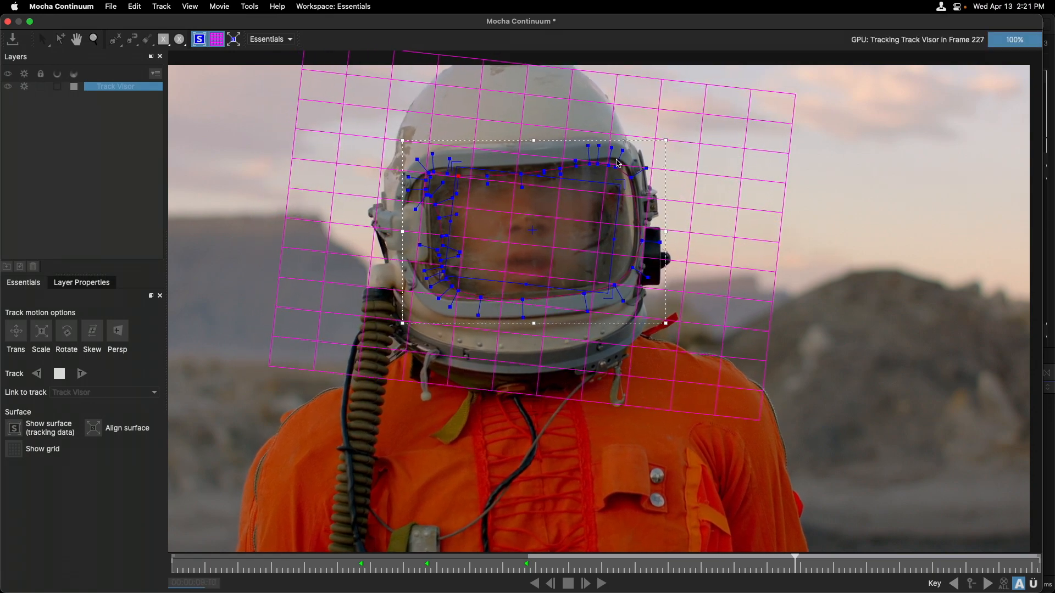
pyautogui.click(601, 584)
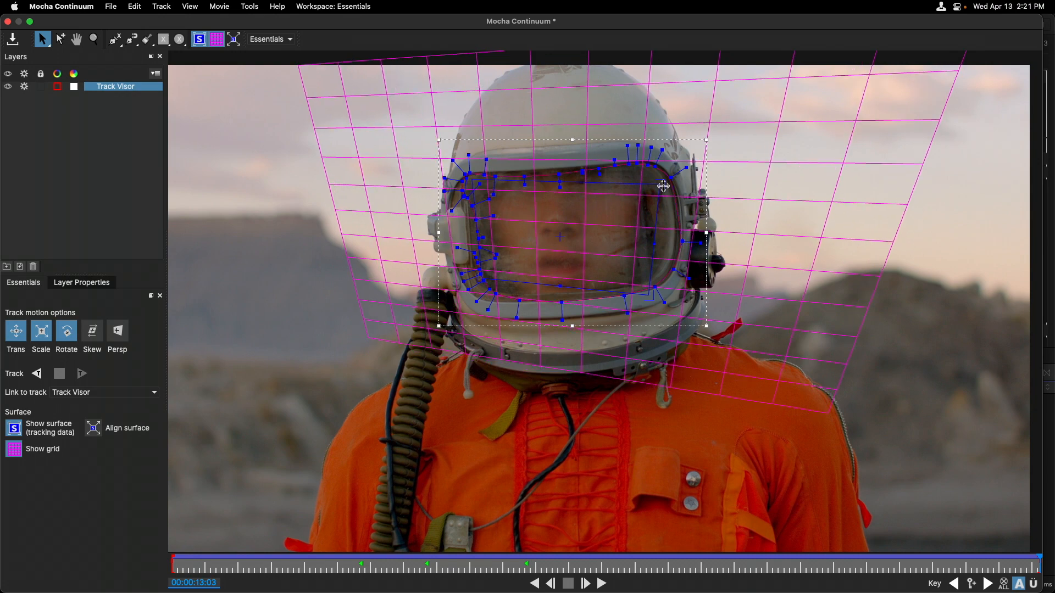
# Hide the surface grid and scrub the timeline to review the visor track.
pyautogui.moveTo(662, 186); pyautogui.dragTo(652, 270)
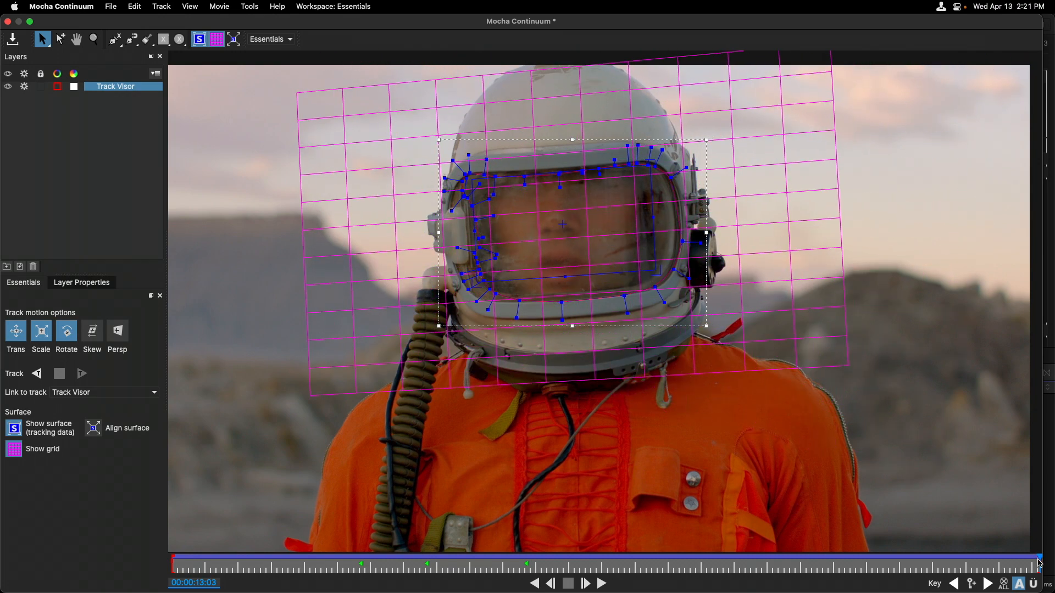
pyautogui.moveTo(1037, 560); pyautogui.dragTo(738, 560)
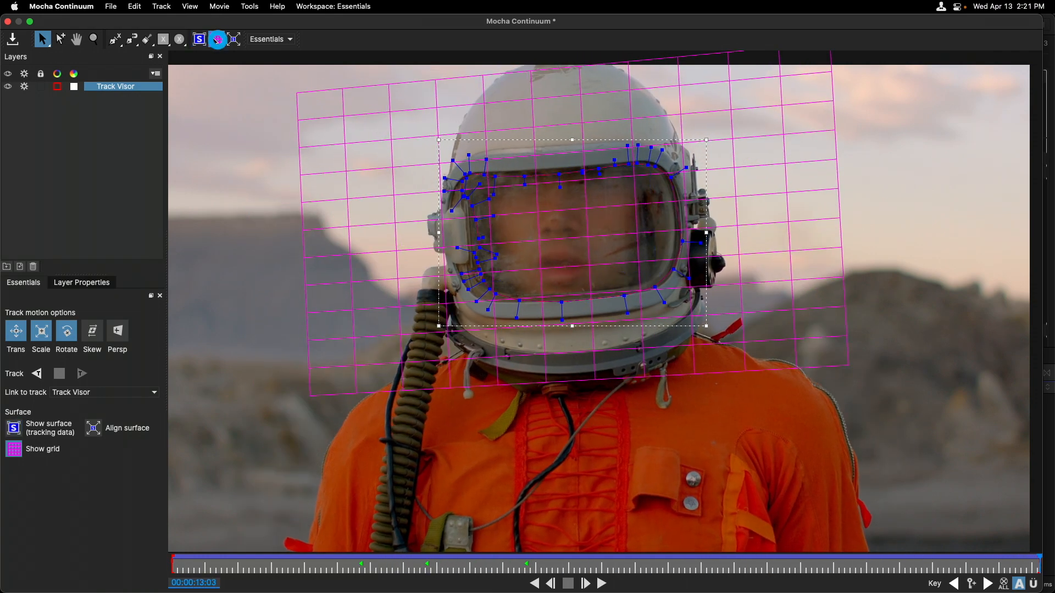
pyautogui.click(215, 39)
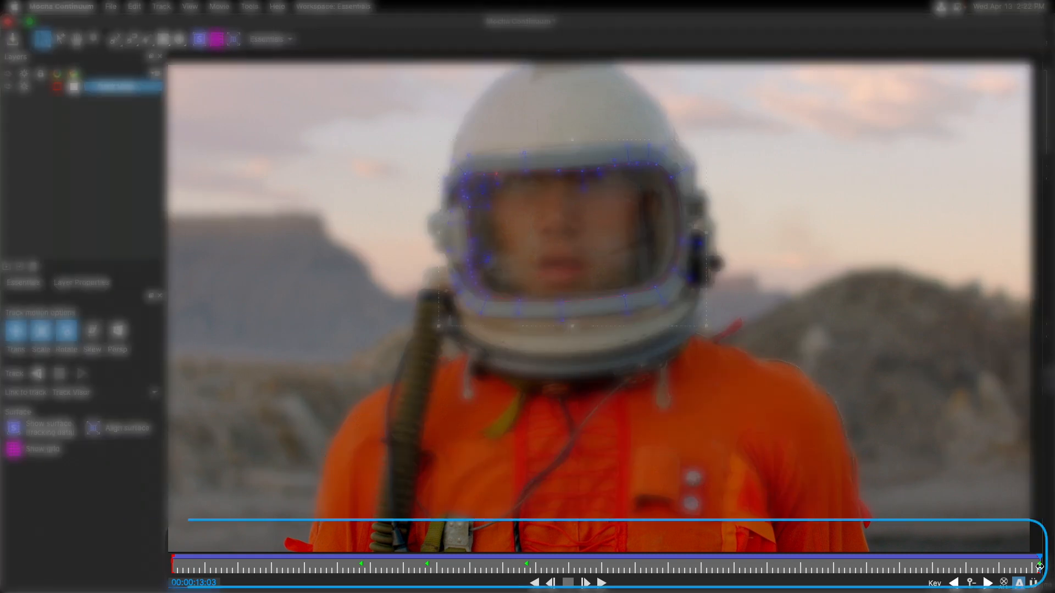
pyautogui.moveTo(1039, 564); pyautogui.dragTo(585, 563)
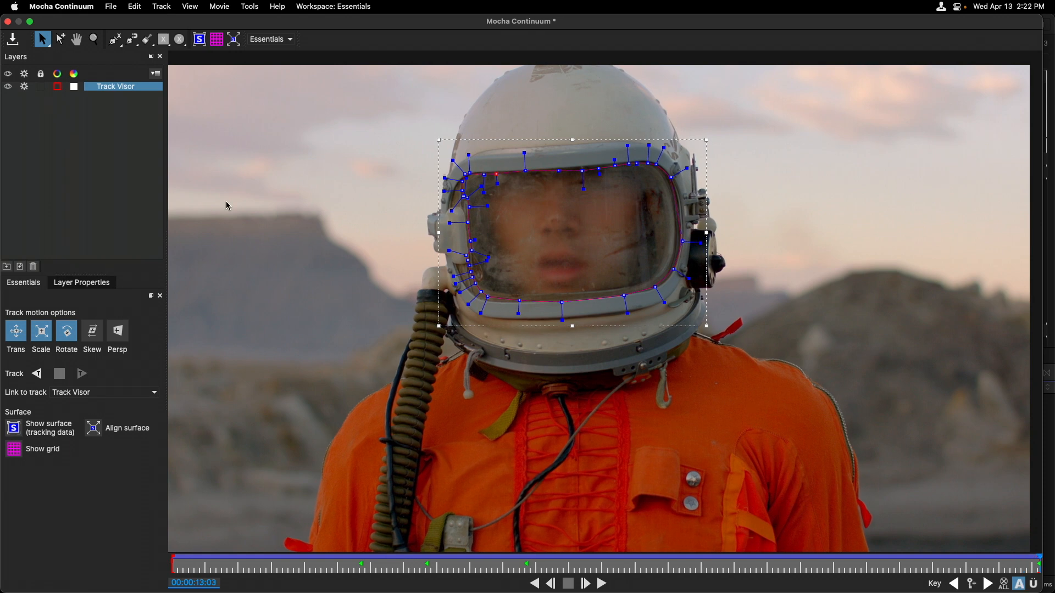
pyautogui.moveTo(7, 20)
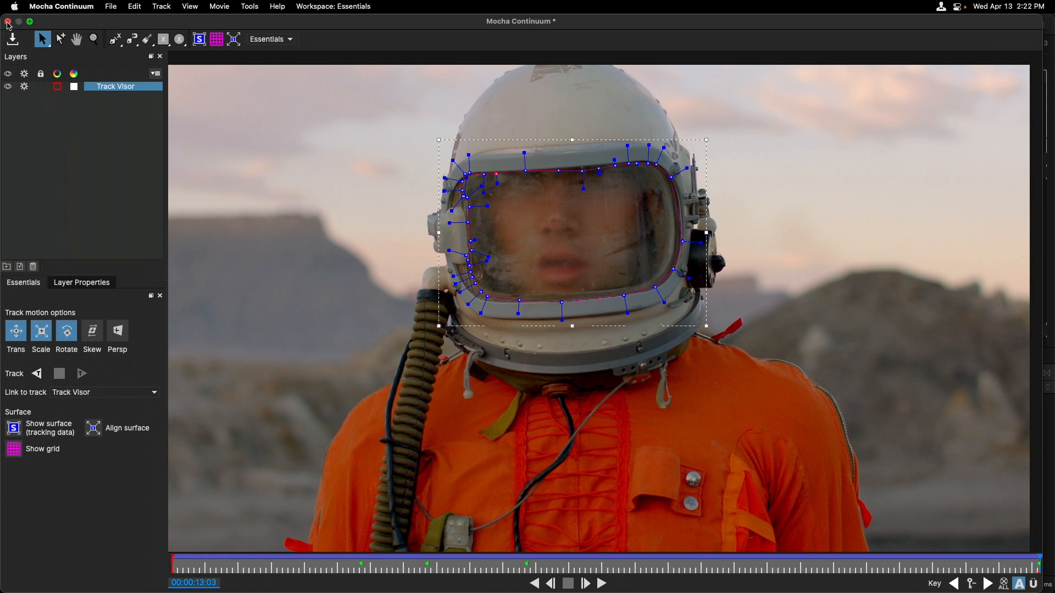
# Close Mocha and save the visor tracking project changes.
pyautogui.click(6, 20)
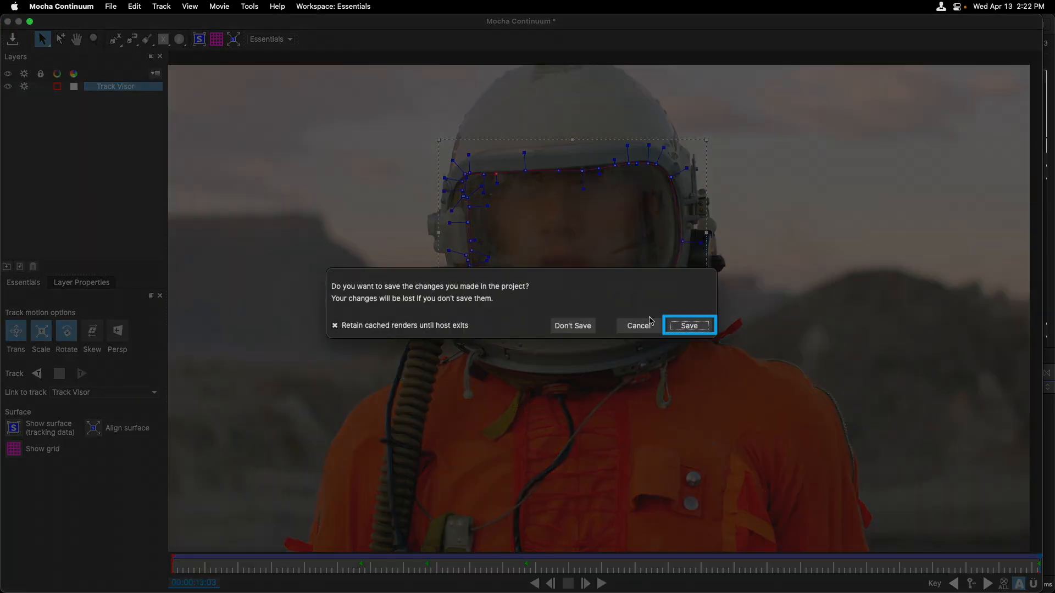
pyautogui.click(689, 325)
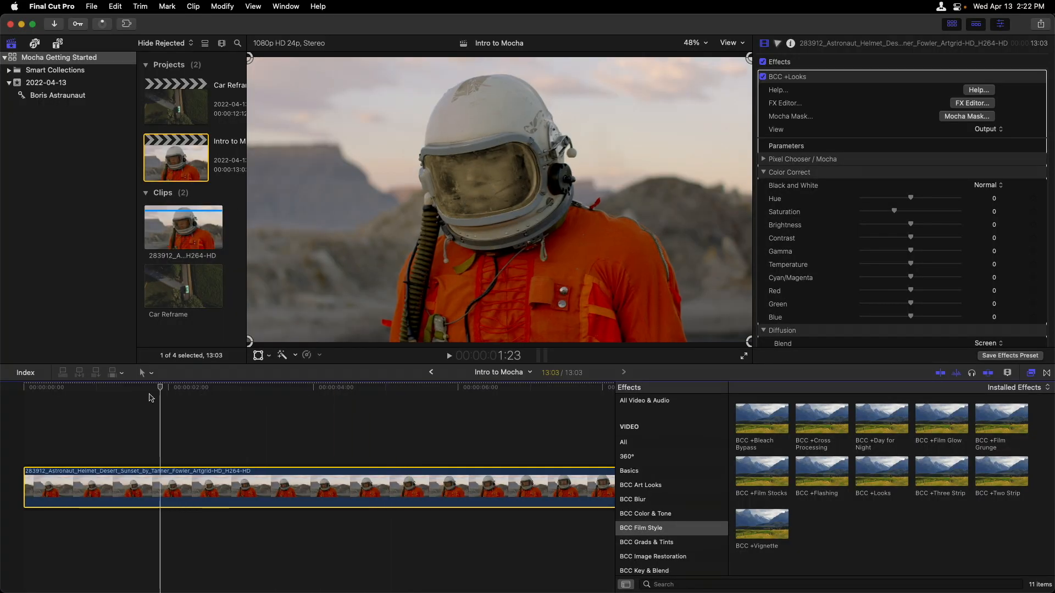
# Expand the Pixel Chooser mask settings, tick Invert Mask and adjust Mask Feather.
pyautogui.click(351, 388)
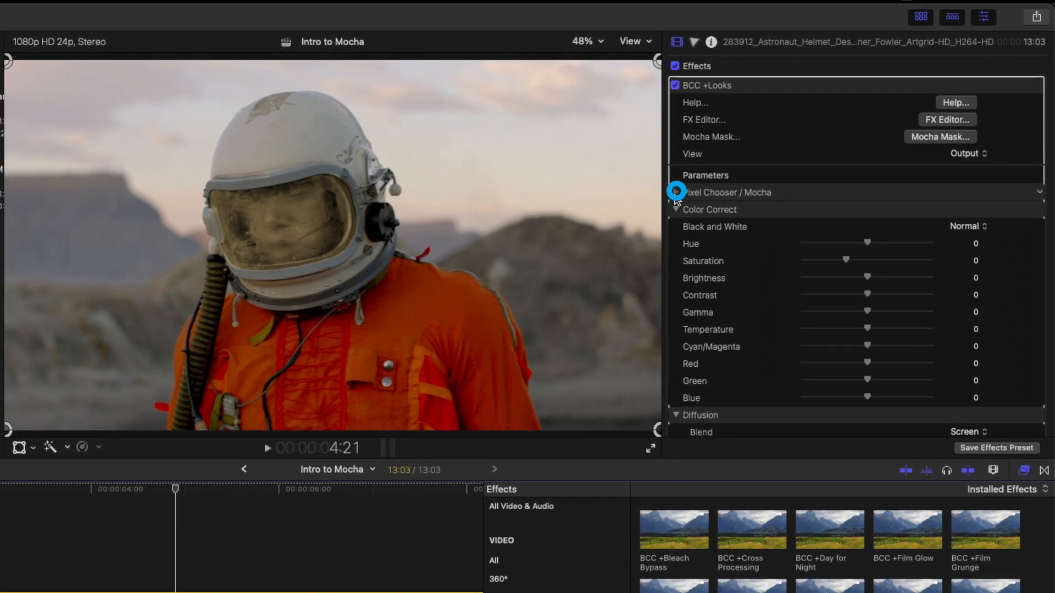
pyautogui.click(675, 192)
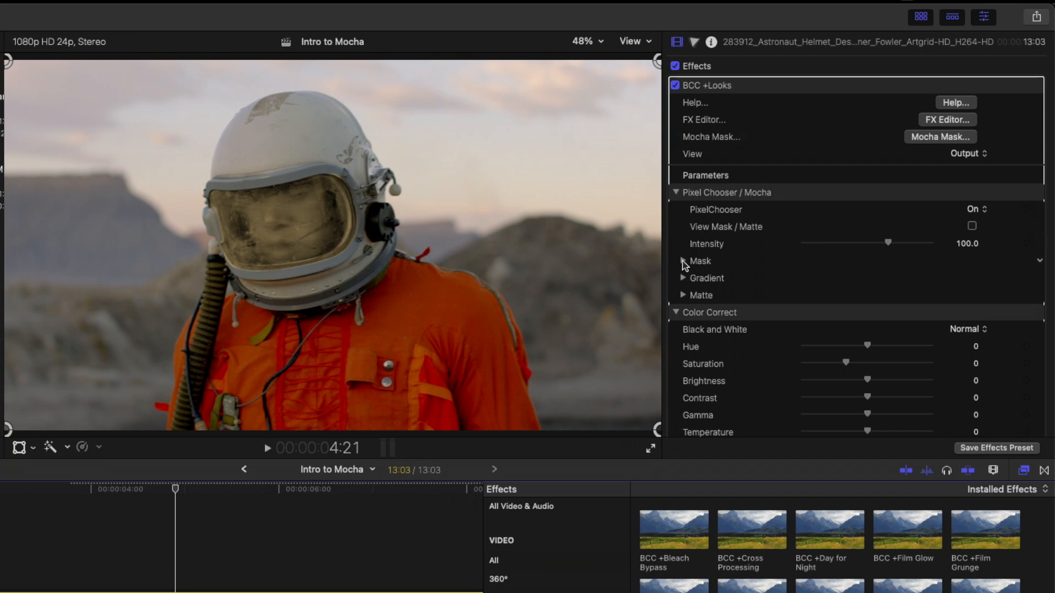
pyautogui.click(682, 261)
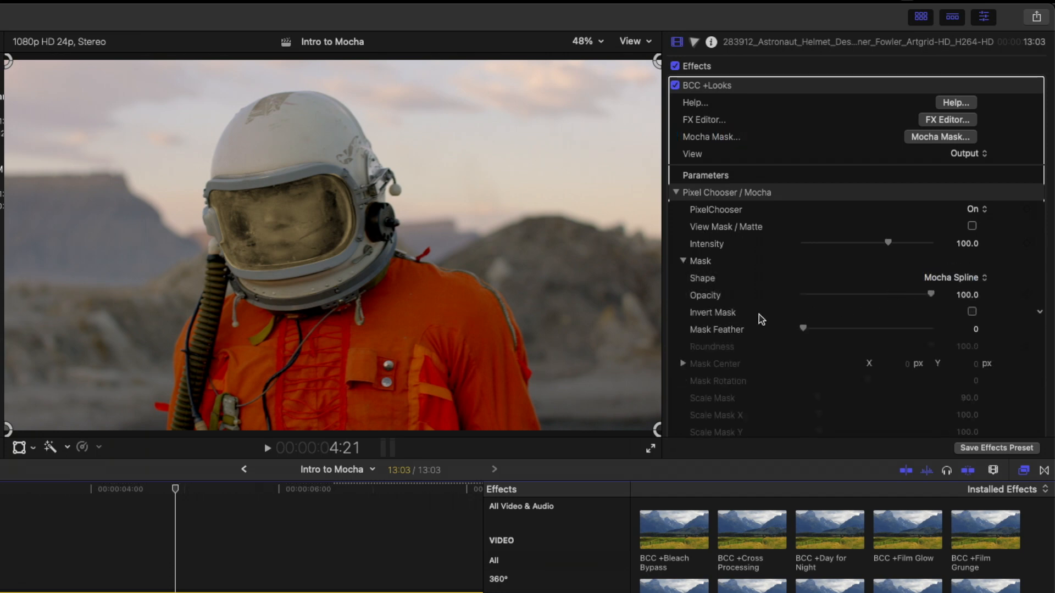
pyautogui.click(972, 312)
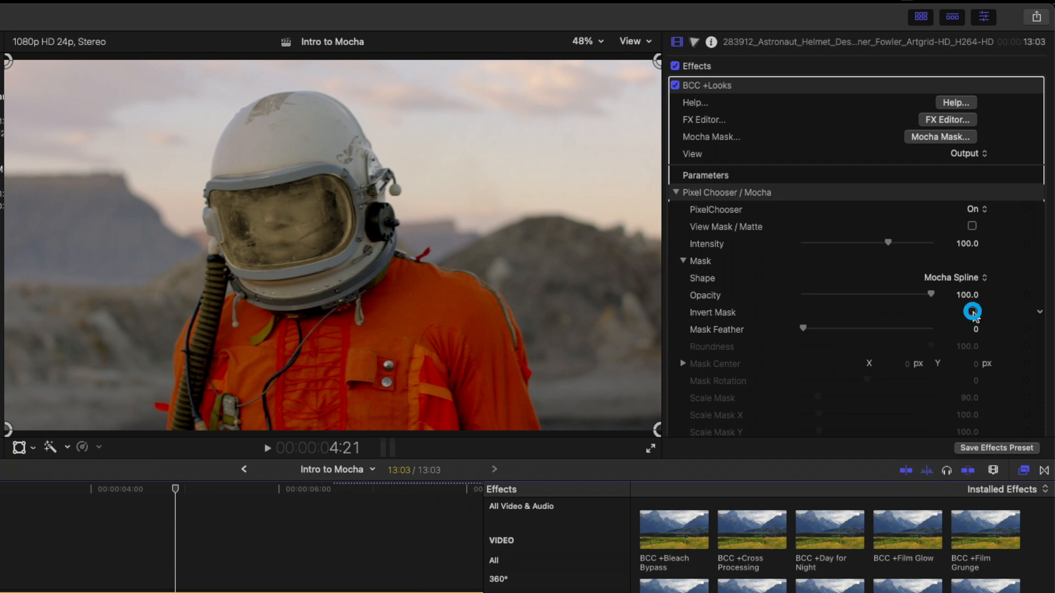
pyautogui.click(971, 311)
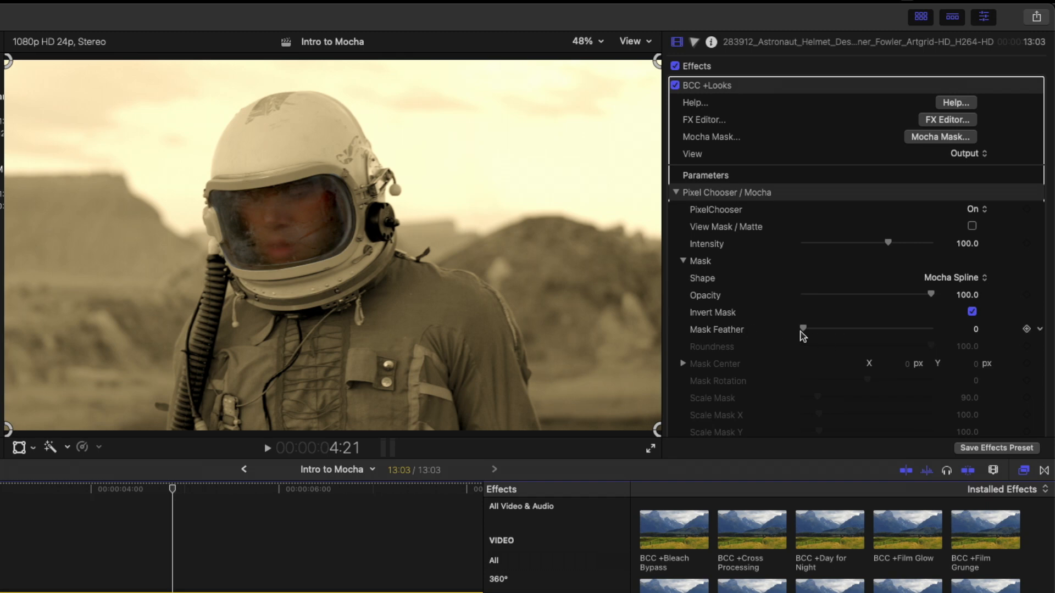
pyautogui.moveTo(802, 330); pyautogui.dragTo(807, 329)
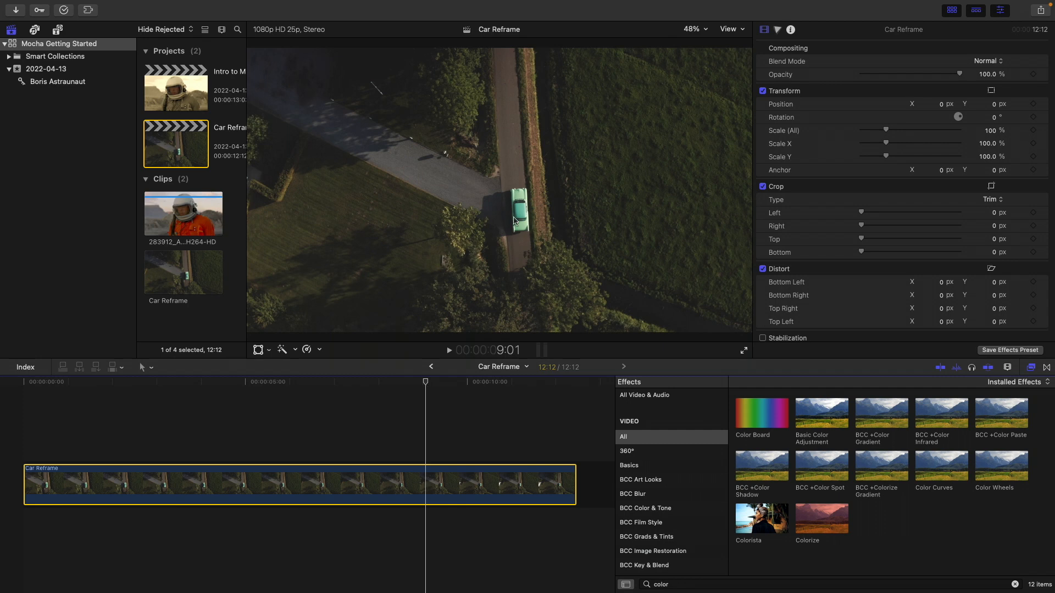
pyautogui.moveTo(511, 225)
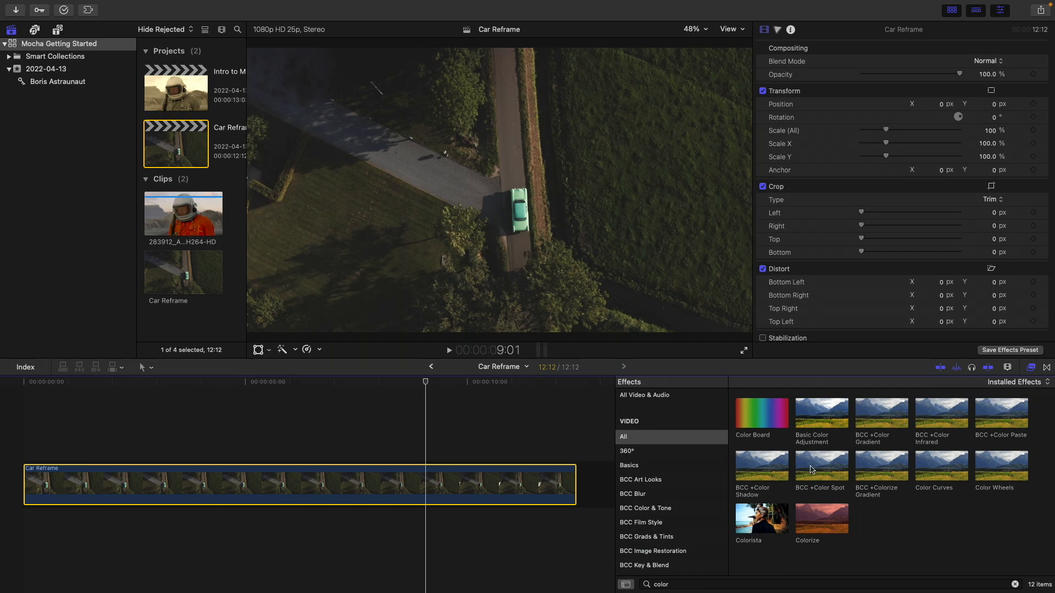
pyautogui.moveTo(919, 495)
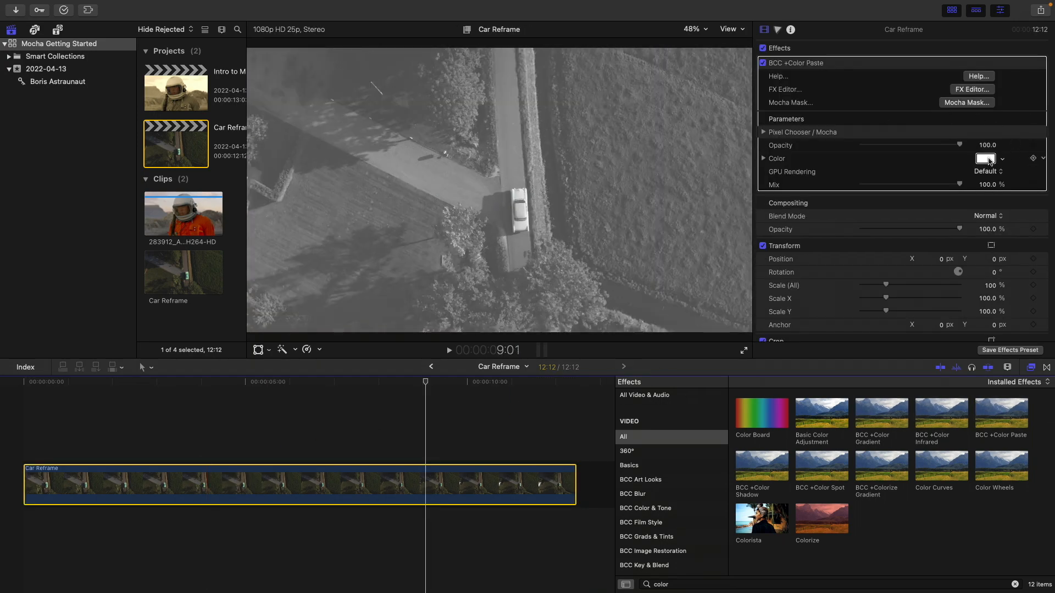
# Choose purple in the BCC +Color Paste Color swatch and close the colour picker.
pyautogui.click(985, 158)
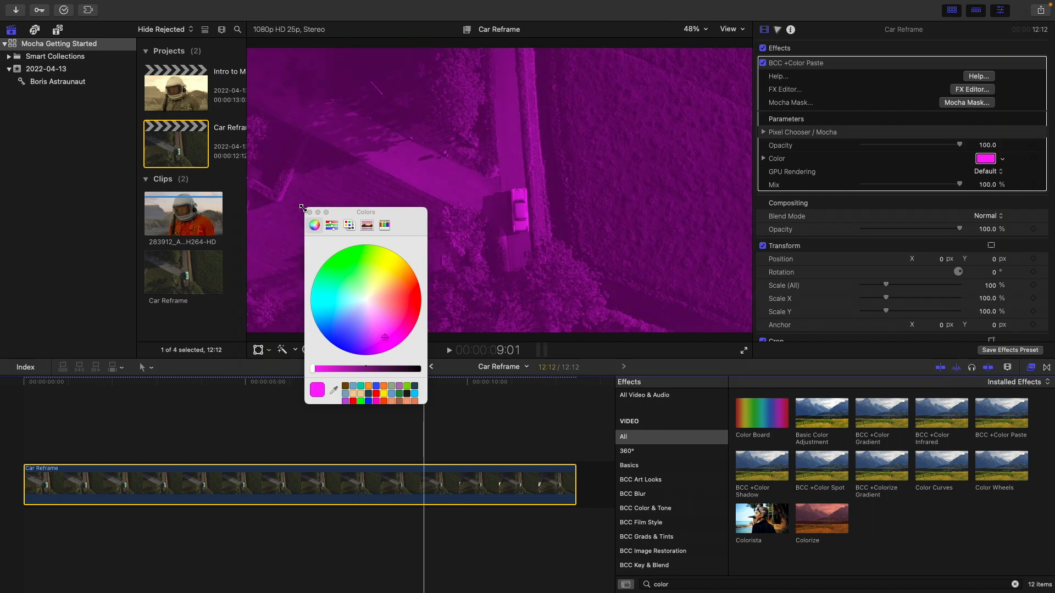
pyautogui.click(968, 103)
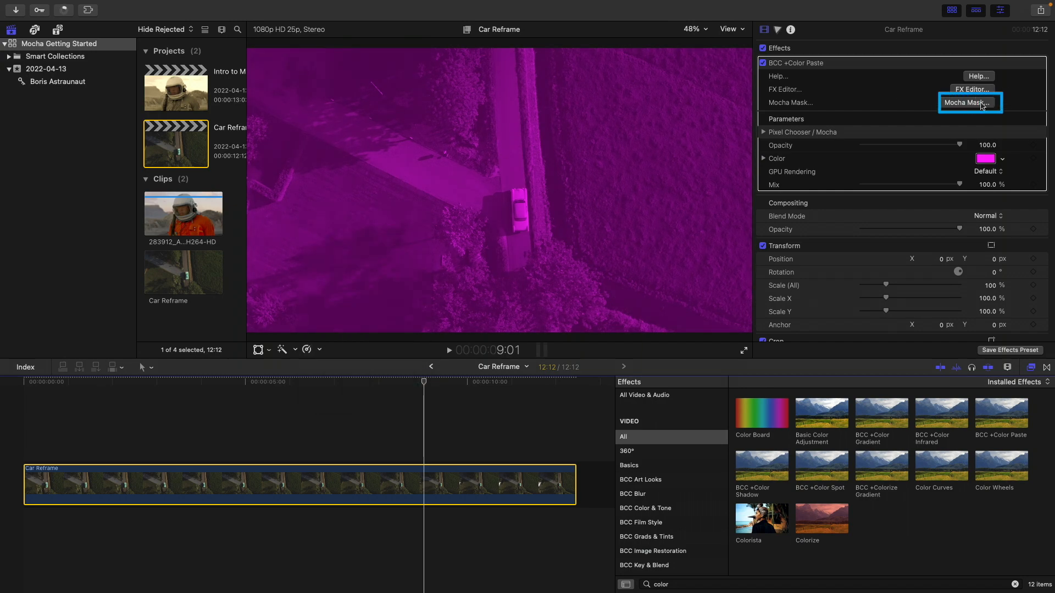
# Launch Mocha on the car clip and draw a rectangle around the car and roadside.
pyautogui.click(970, 102)
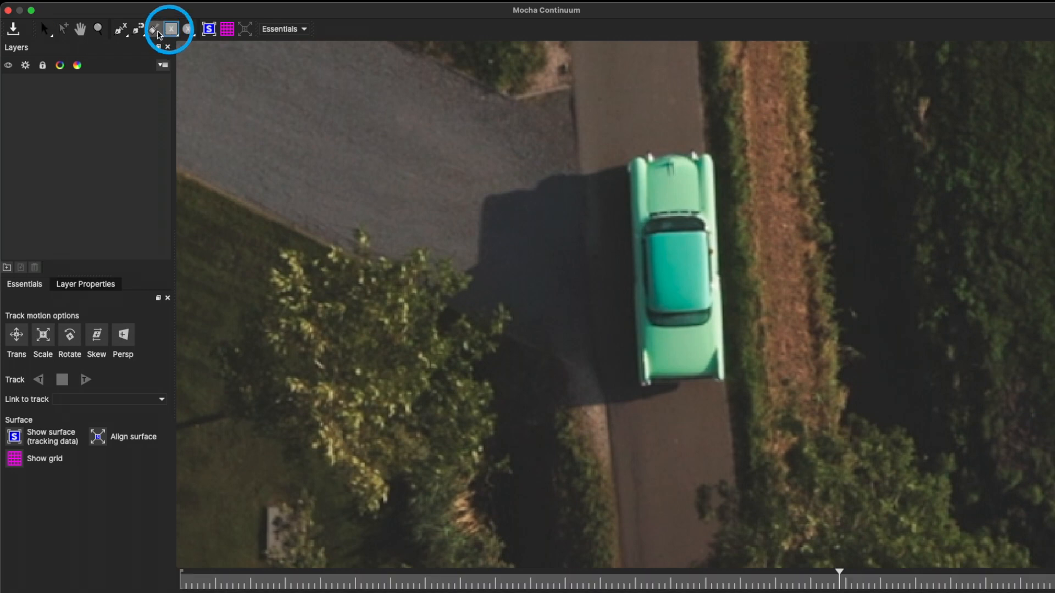
pyautogui.moveTo(494, 119); pyautogui.dragTo(923, 412)
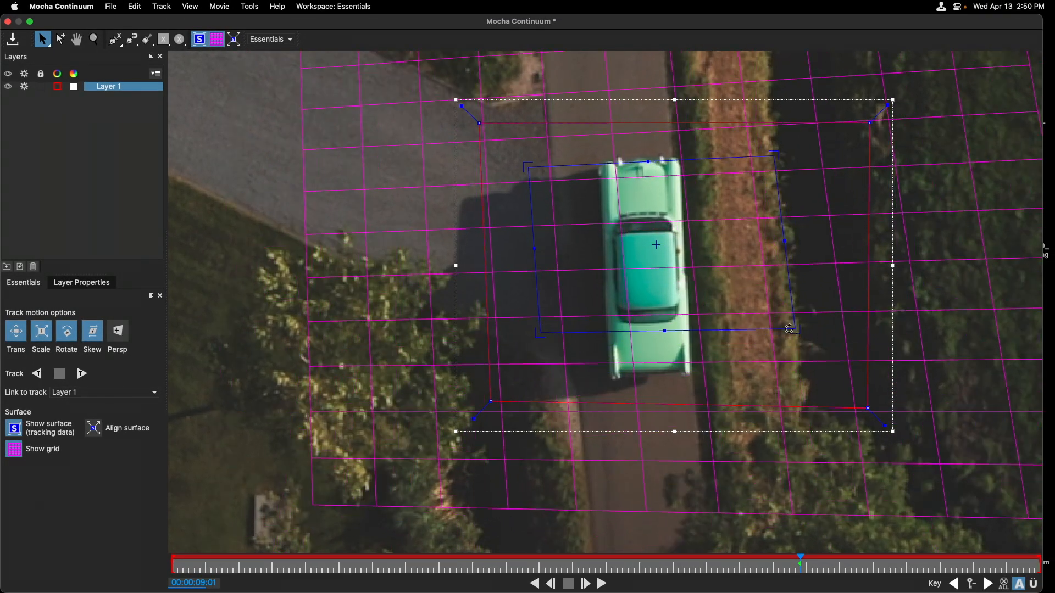
pyautogui.click(93, 39)
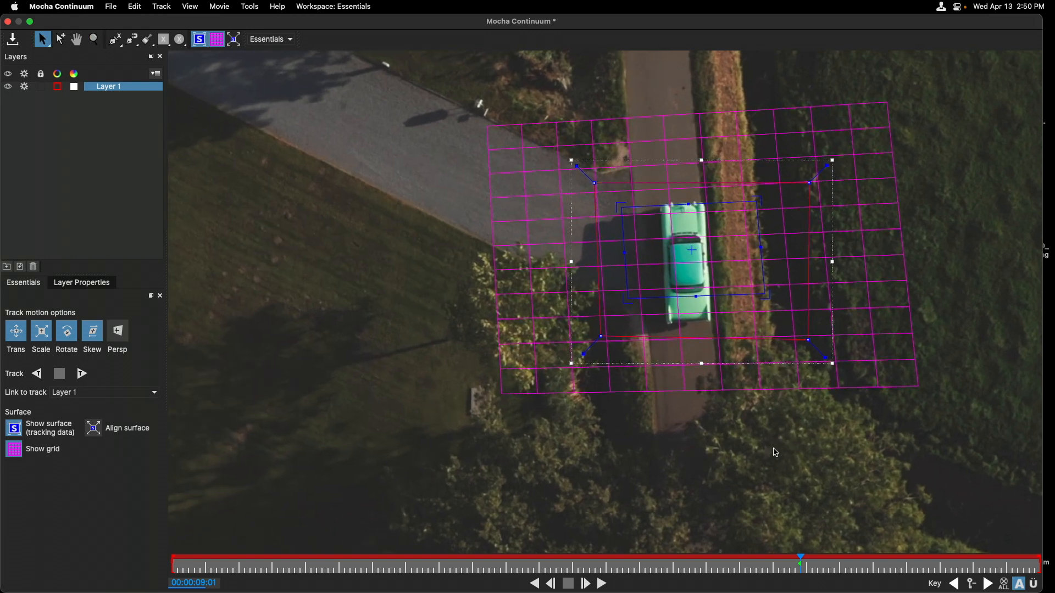
# Rename the layer Track Data, enable Scale, and track backward then forward.
pyautogui.doubleClick(108, 86)
pyautogui.write('Track Data')
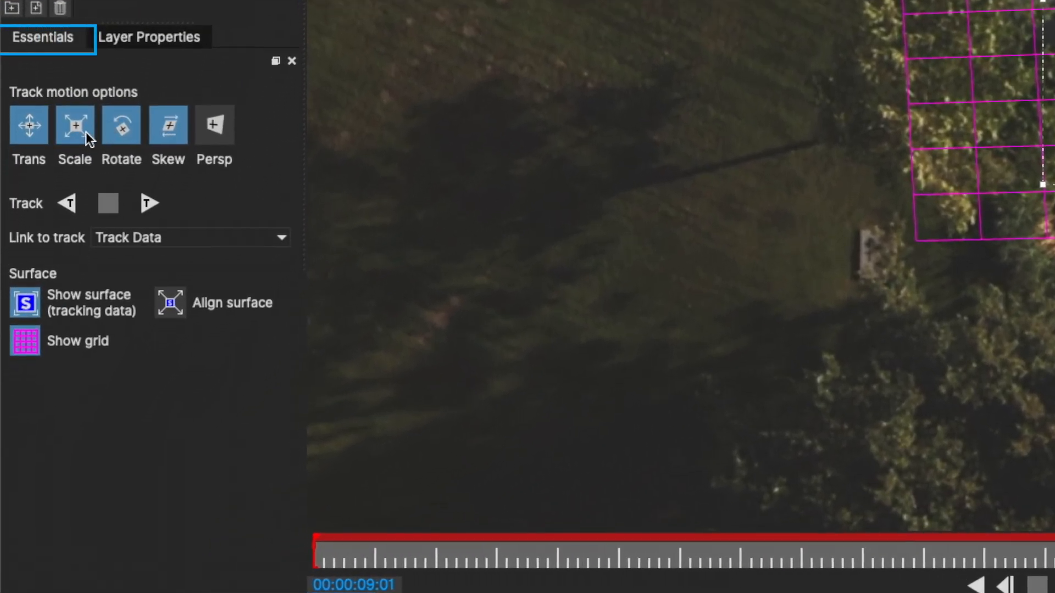
pyautogui.click(74, 126)
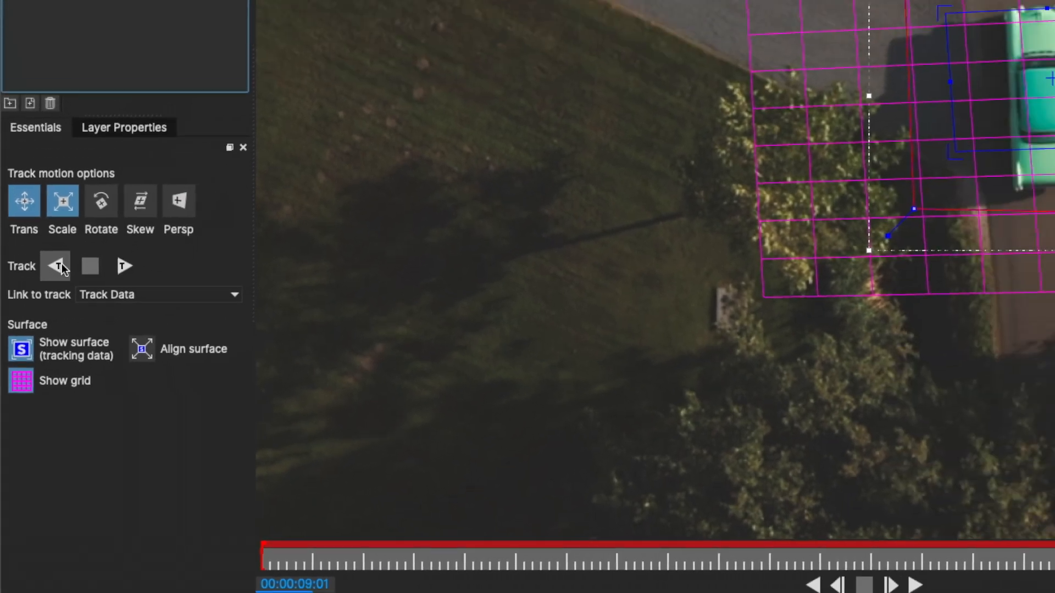
pyautogui.click(55, 266)
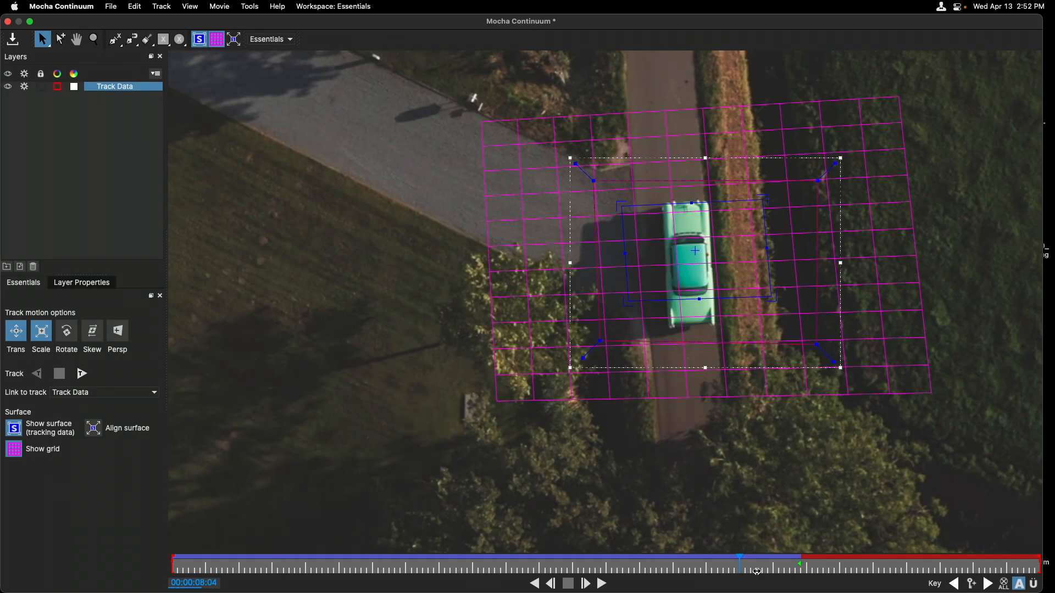
pyautogui.moveTo(740, 563); pyautogui.dragTo(800, 563)
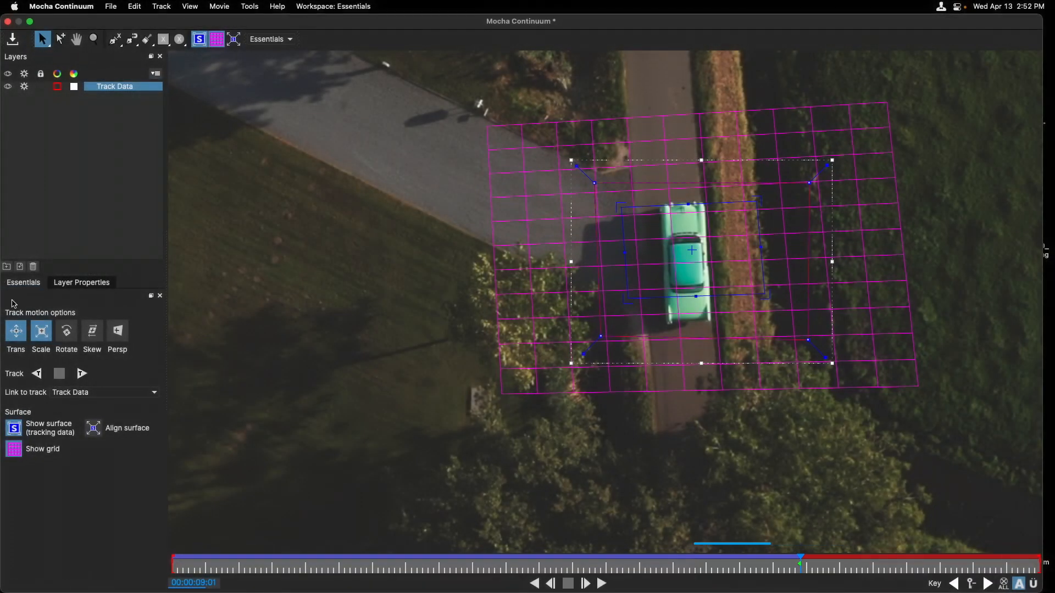
pyautogui.click(81, 374)
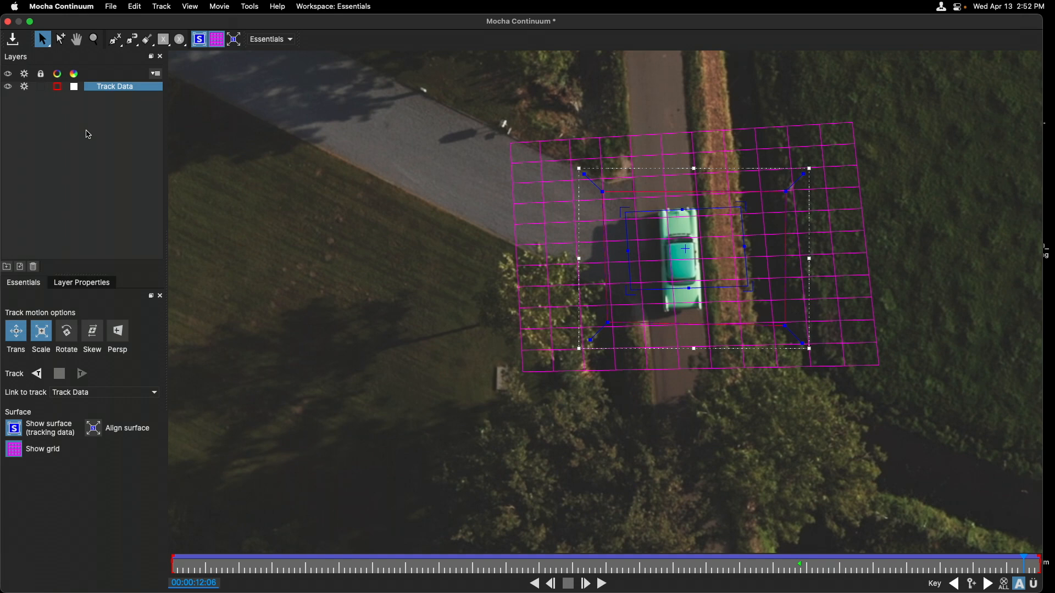
pyautogui.click(215, 39)
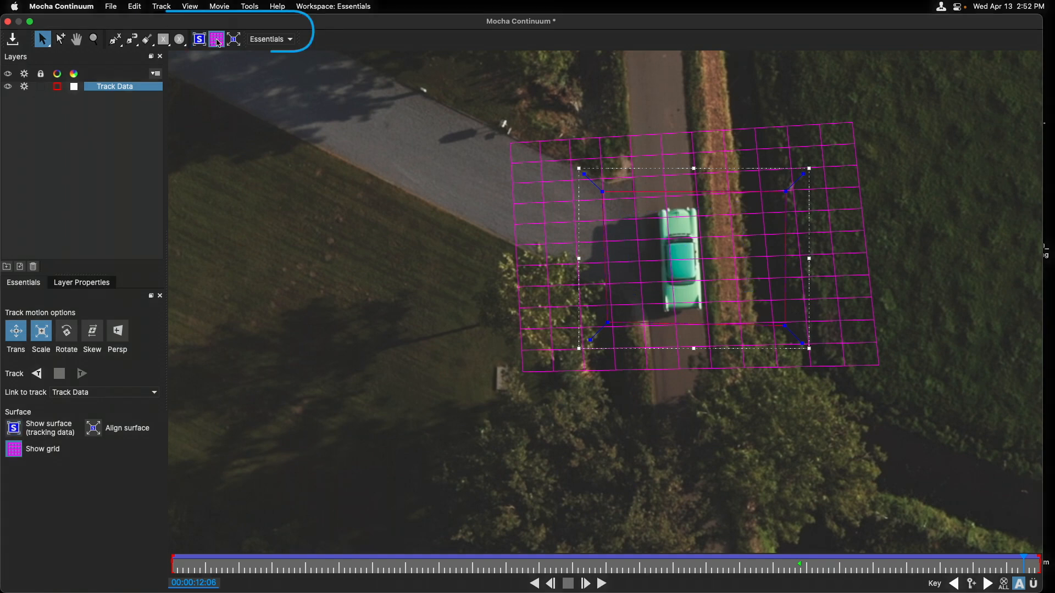
# Draw an X-spline Car shape hugging the car body on the end frame.
pyautogui.click(215, 39)
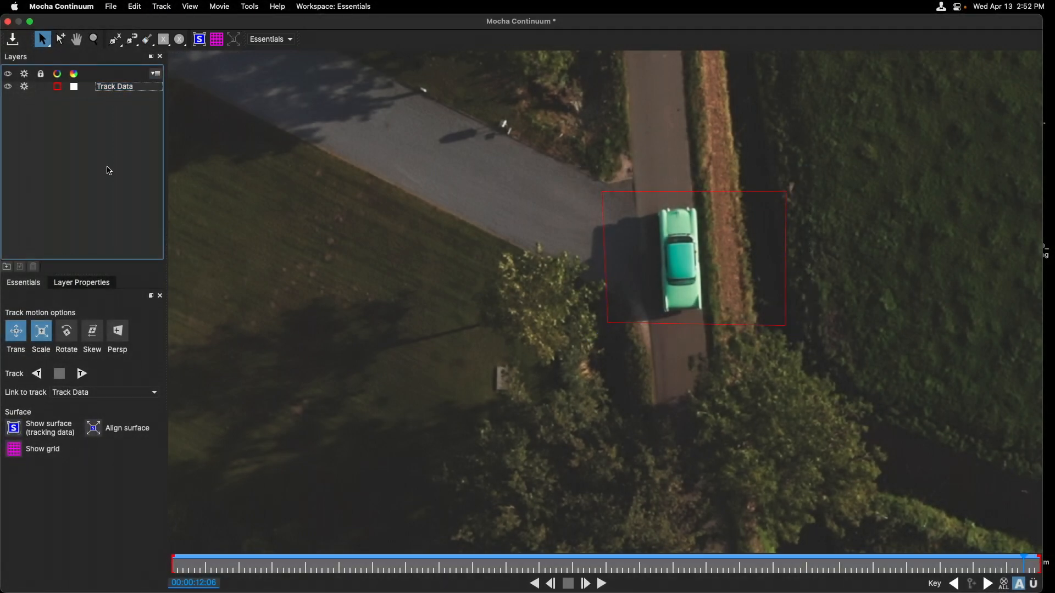
pyautogui.click(114, 39)
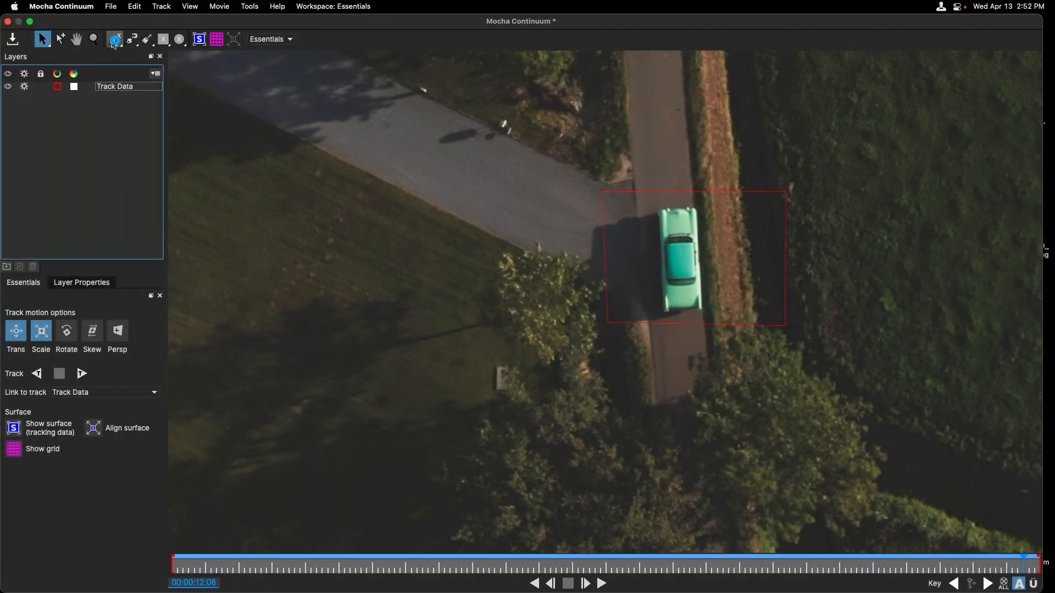
pyautogui.click(93, 38)
pyautogui.write('Car')
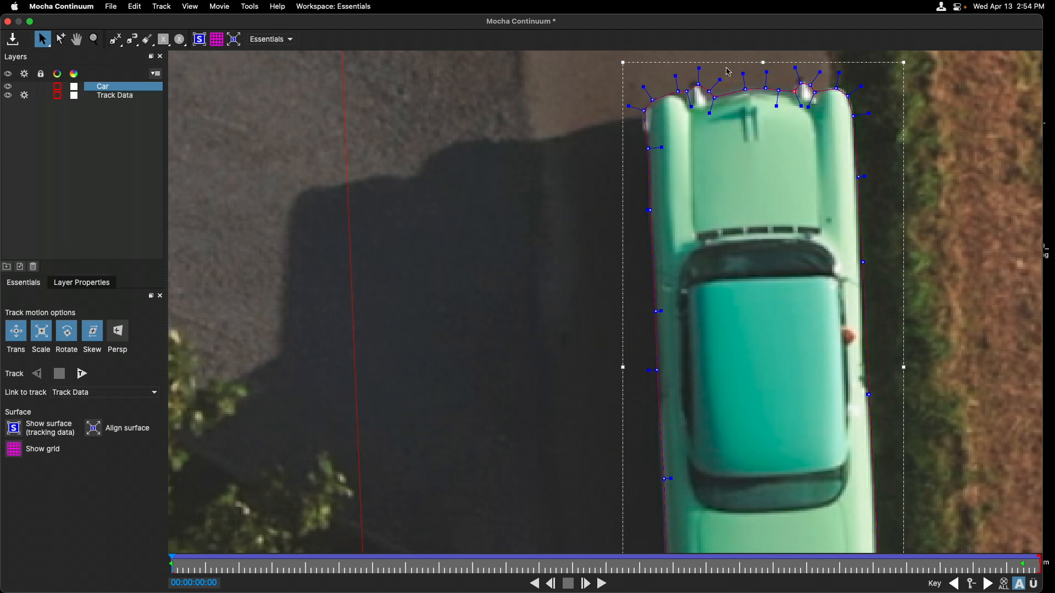
pyautogui.click(594, 584)
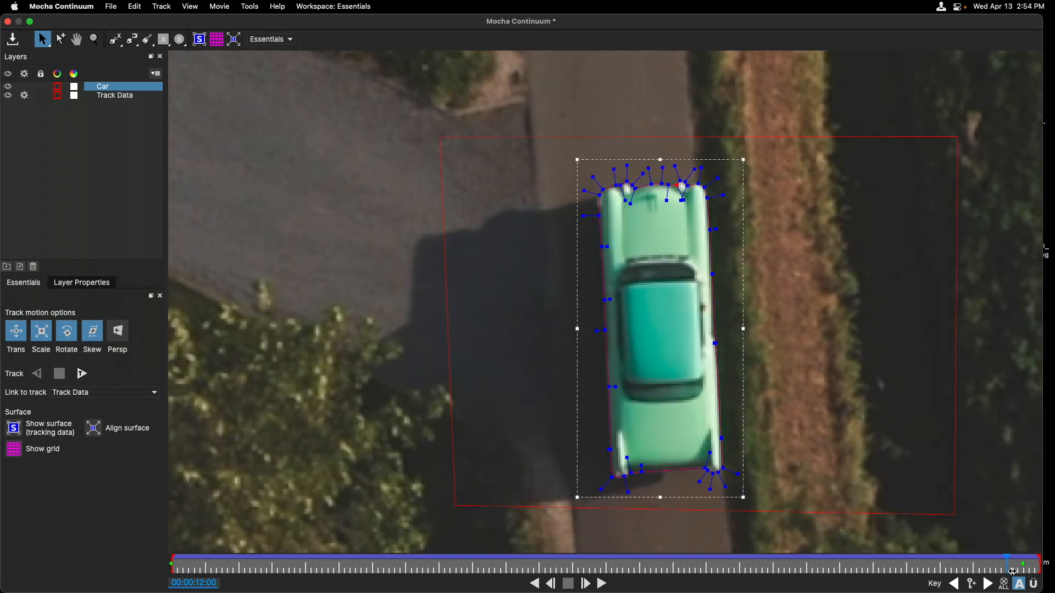
pyautogui.click(589, 584)
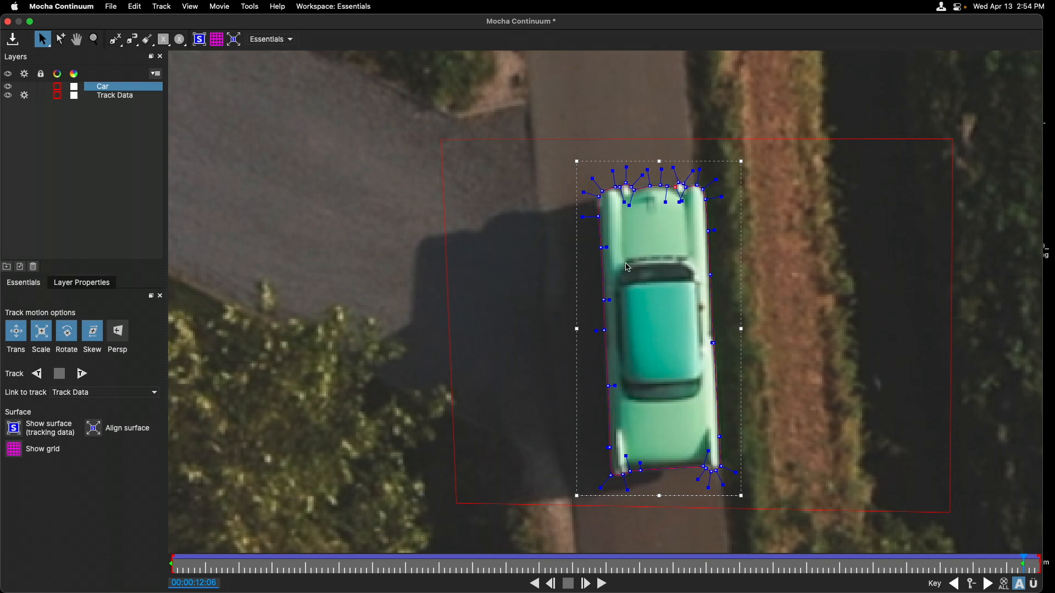
pyautogui.moveTo(706, 255)
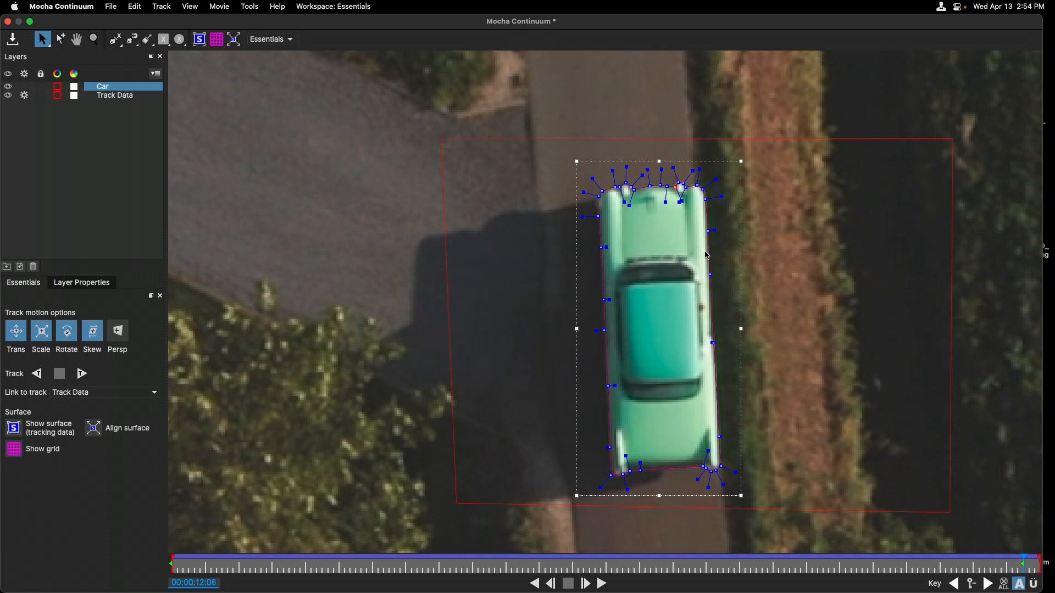
pyautogui.moveTo(692, 277)
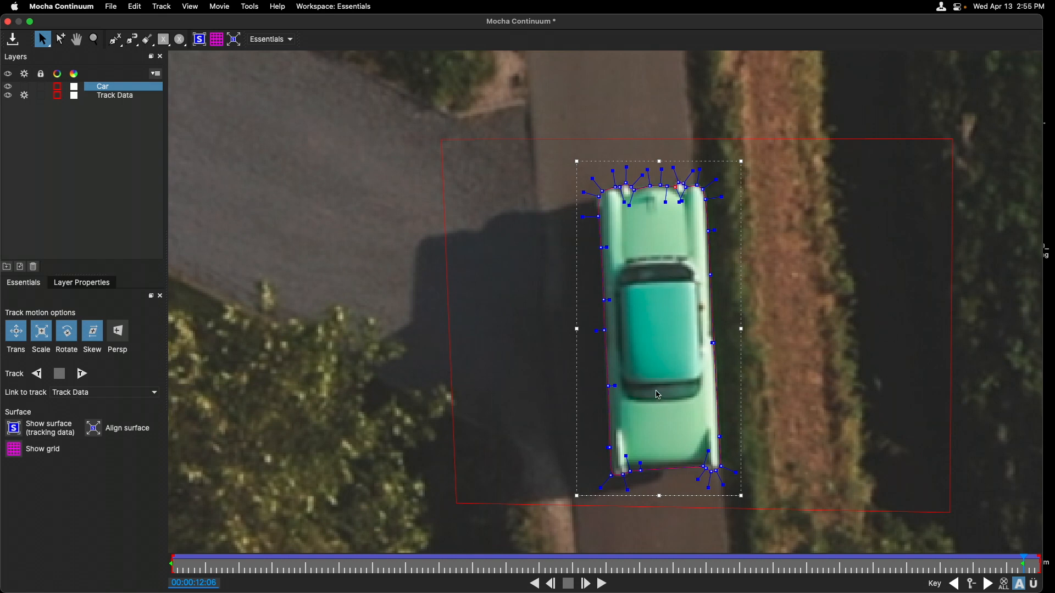
pyautogui.moveTo(66, 179)
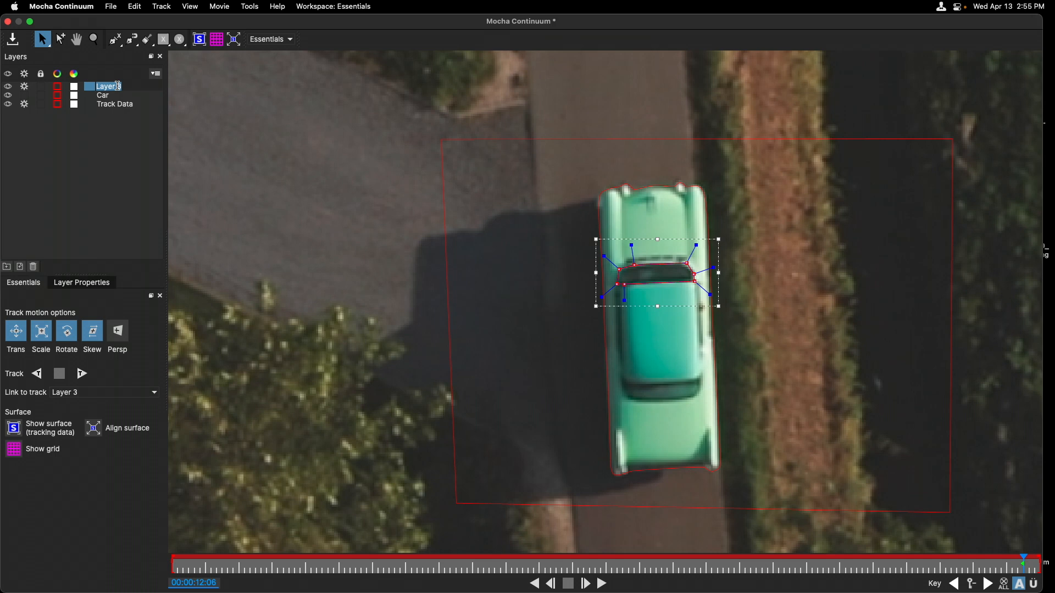
# Name the windshield layer Front Windshield and link it to the track.
pyautogui.write('Front Windshield')
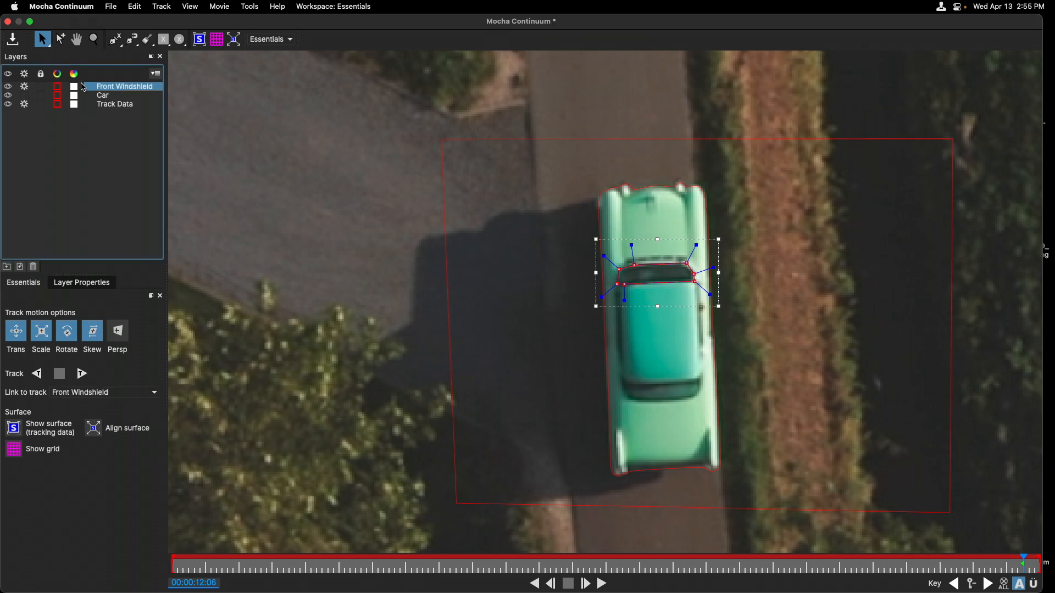
pyautogui.click(103, 392)
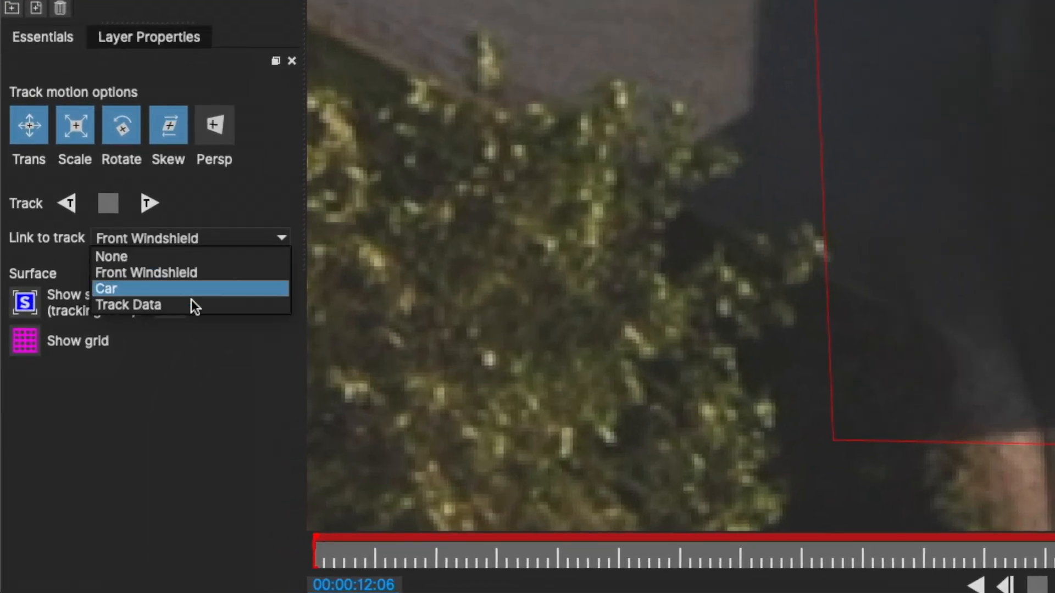
pyautogui.click(127, 305)
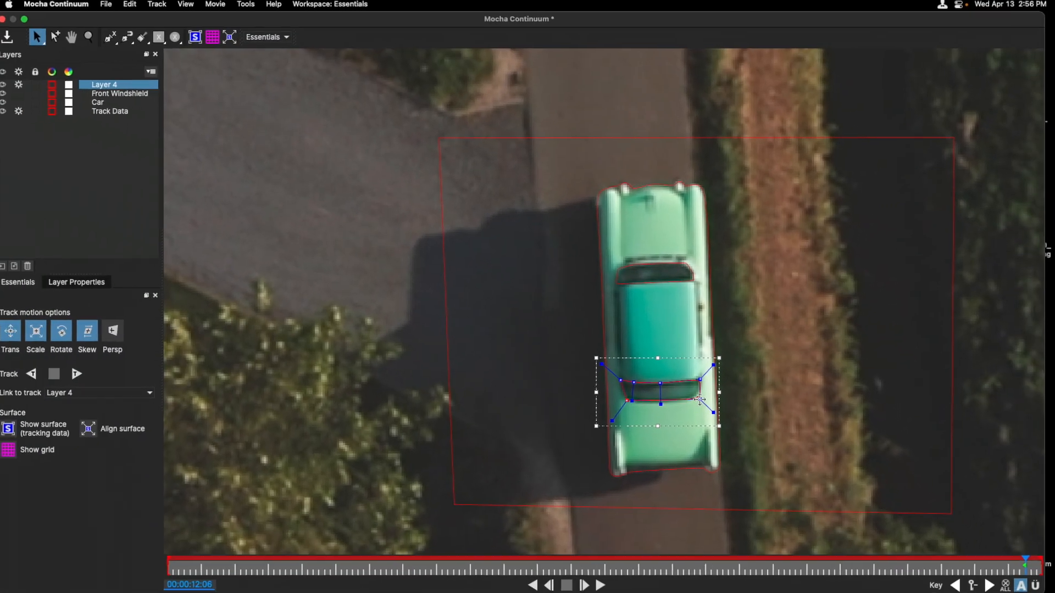
# Rename the rear-window layer Back Windshield and refine its shape on other frames.
pyautogui.doubleClick(103, 84)
pyautogui.write('Back Windshield')
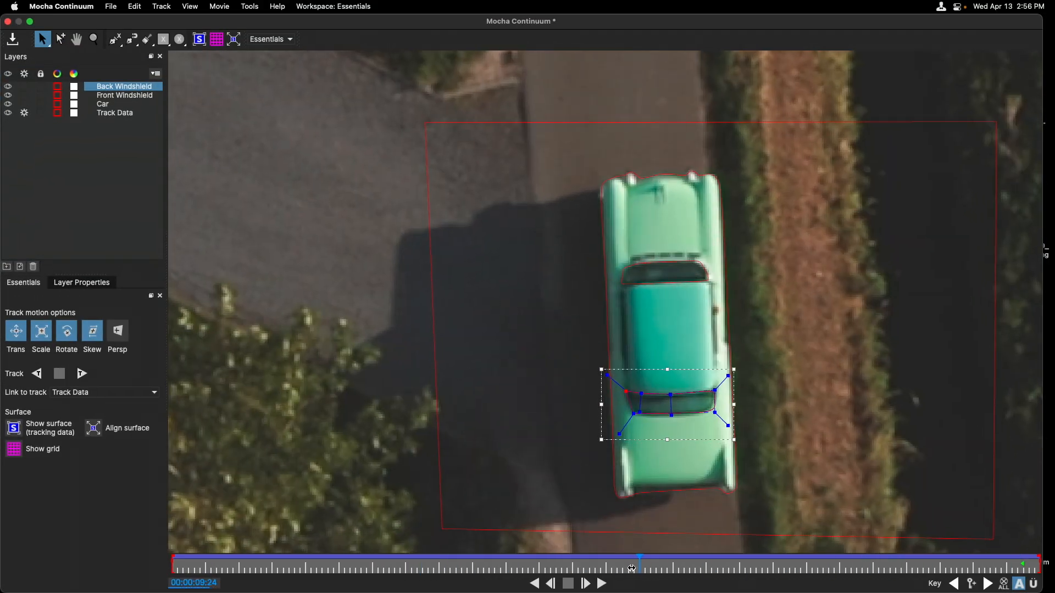
pyautogui.moveTo(639, 558); pyautogui.dragTo(486, 559)
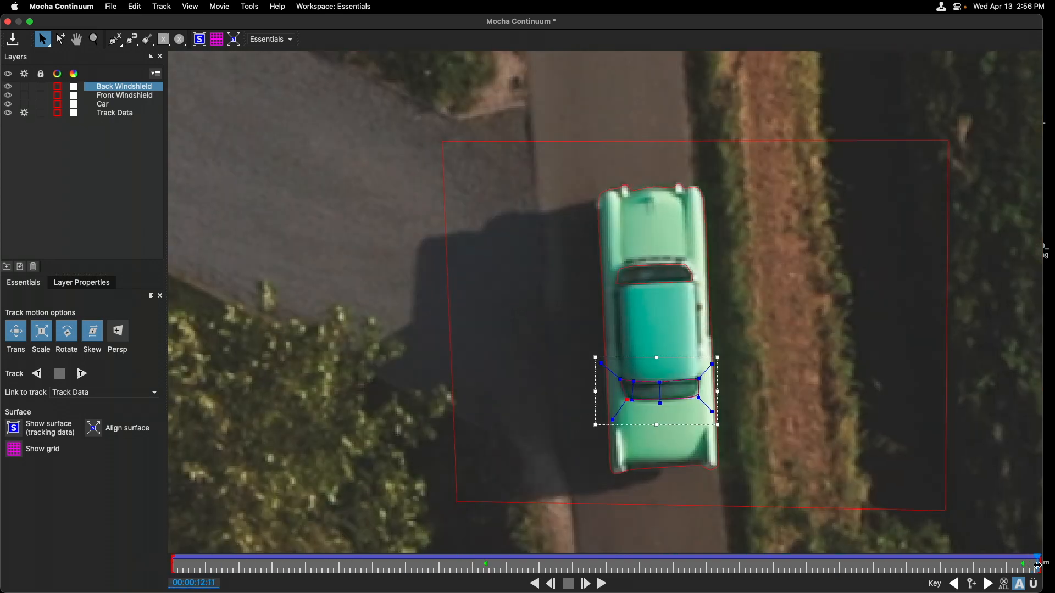
pyautogui.click(93, 39)
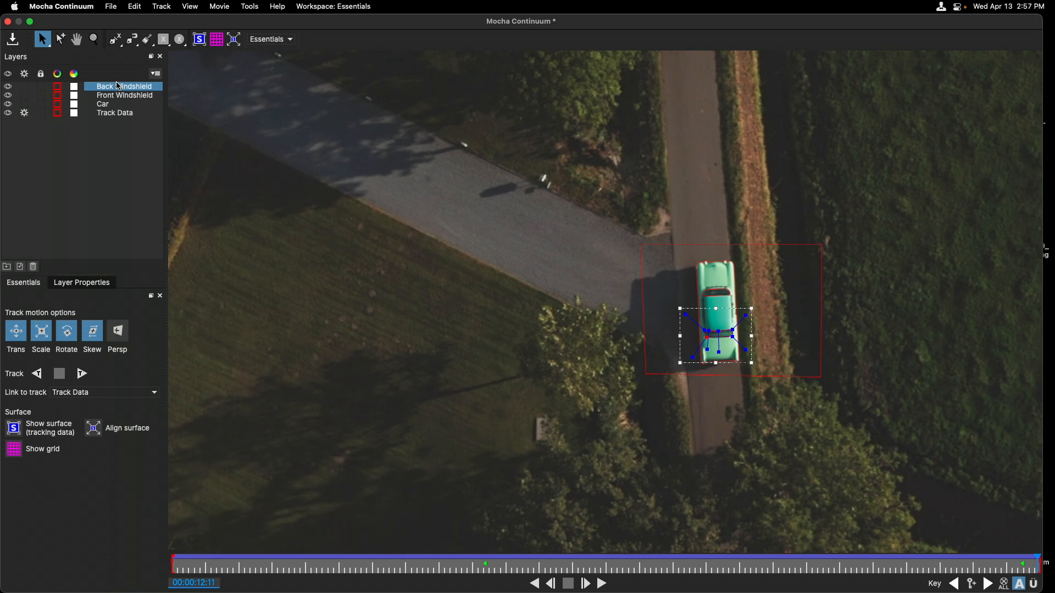
# Set the Blend Mode to Subtract for the Back and Front Windshield layers.
pyautogui.click(125, 95)
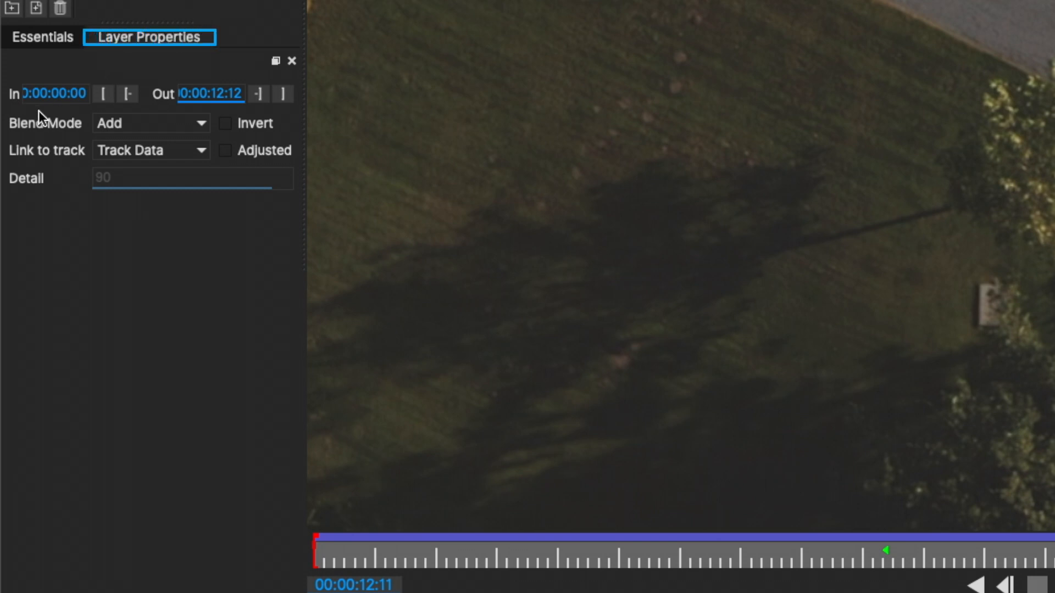
pyautogui.click(151, 123)
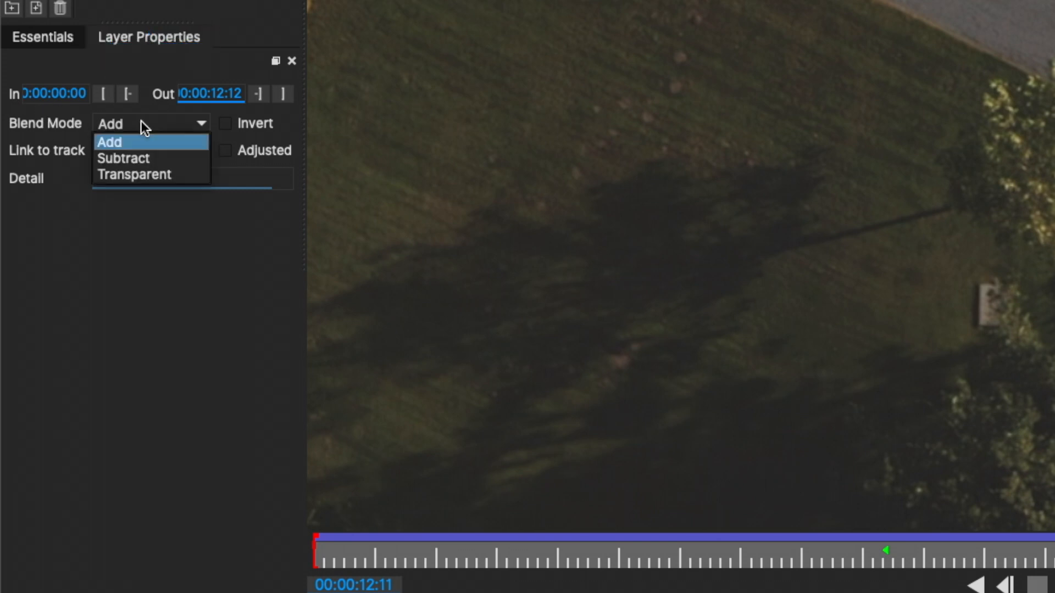
pyautogui.moveTo(132, 159)
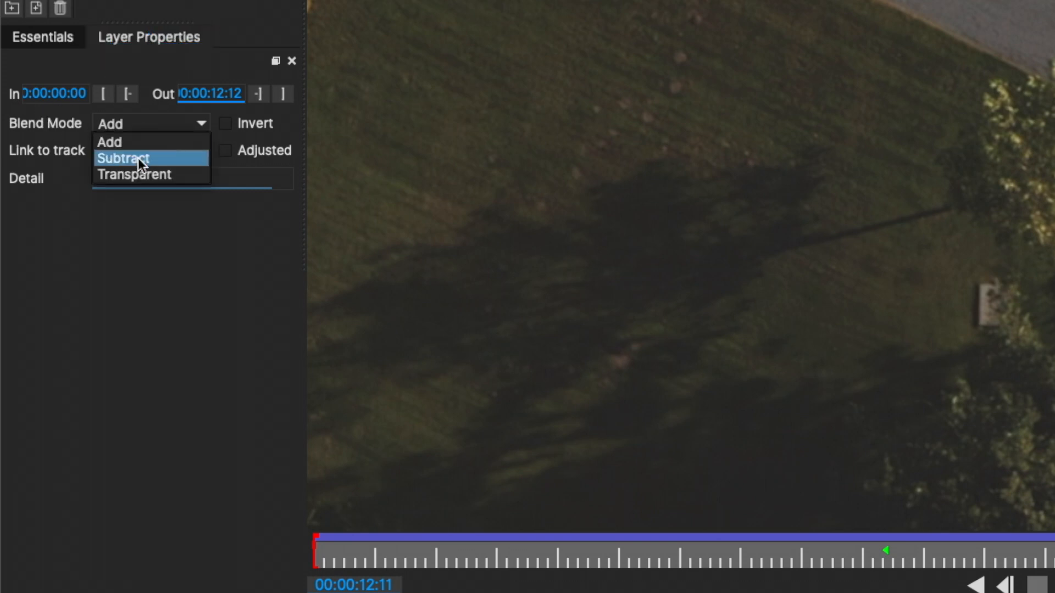
pyautogui.click(125, 159)
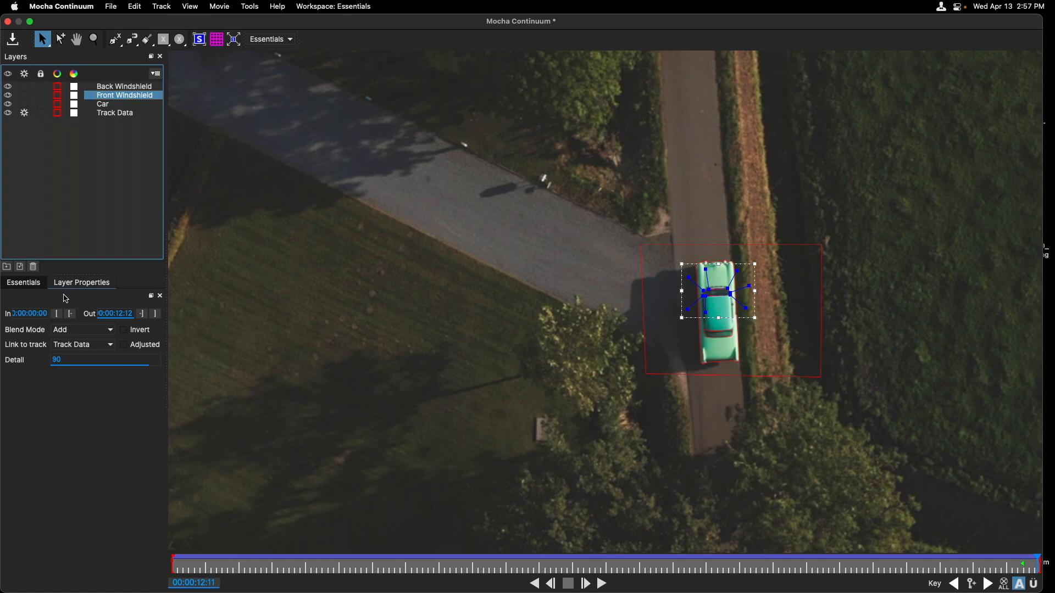
pyautogui.click(83, 329)
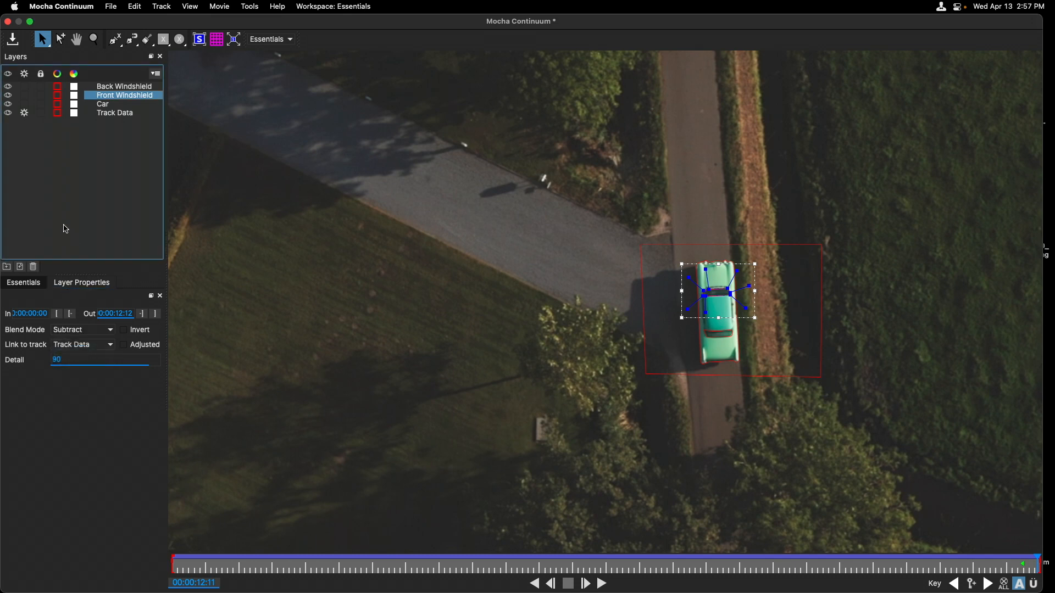
# Hide the Track Data layer and select the Car layer.
pyautogui.click(114, 113)
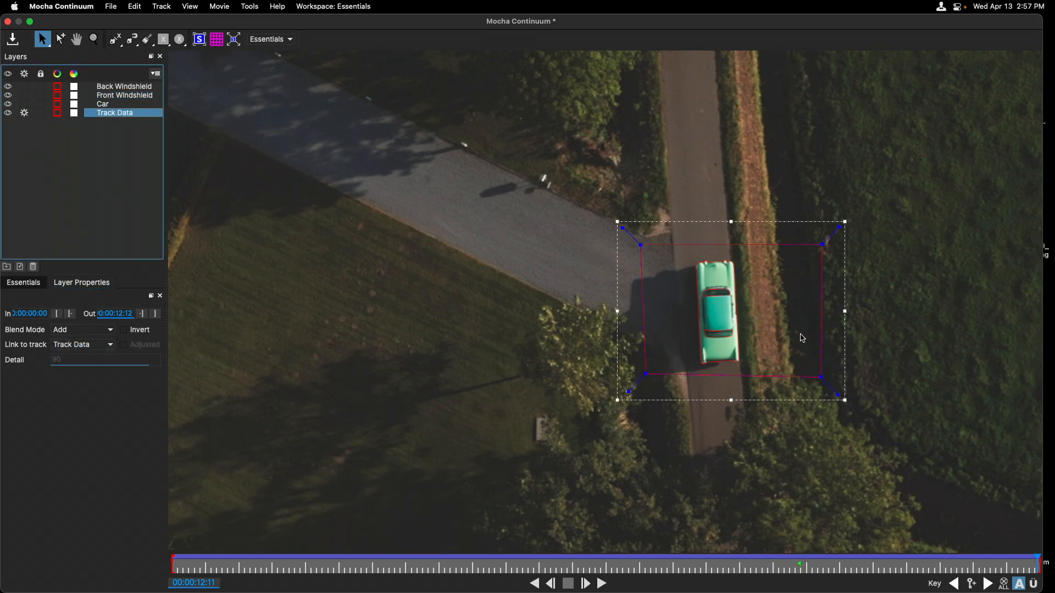
pyautogui.moveTo(780, 267)
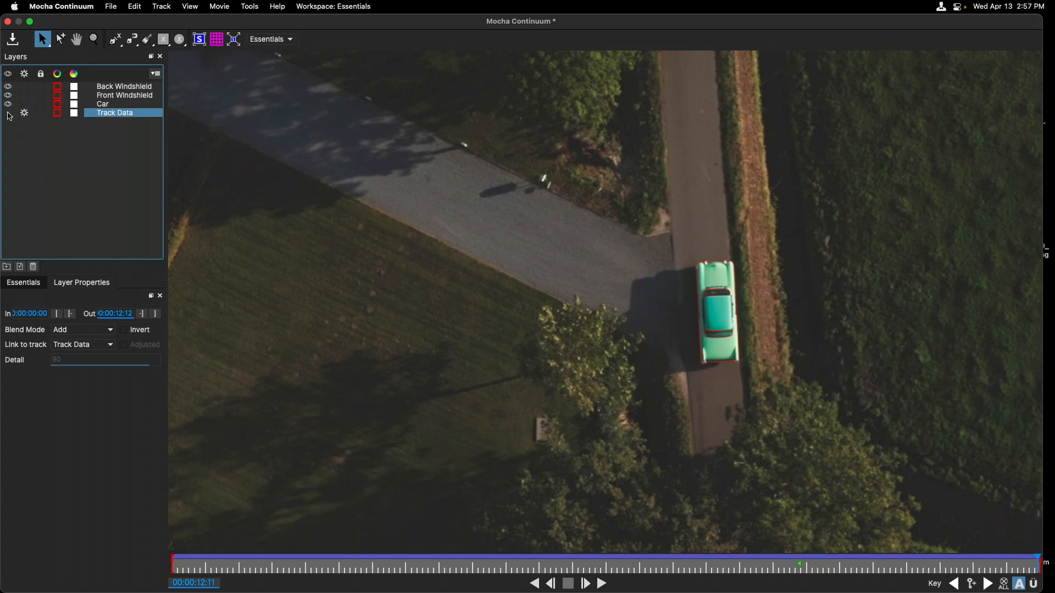
pyautogui.click(102, 103)
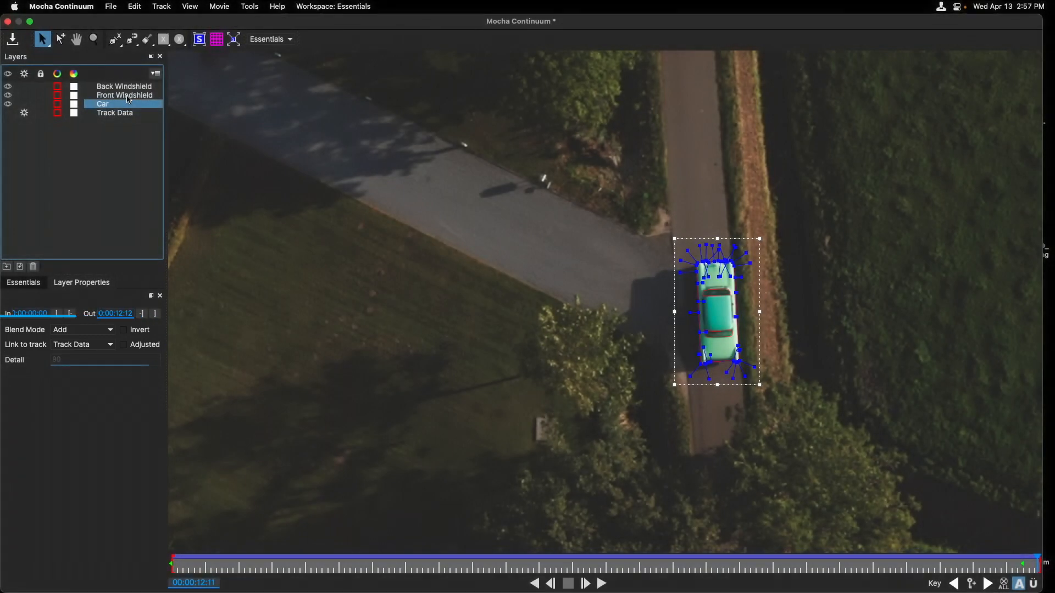
pyautogui.click(123, 86)
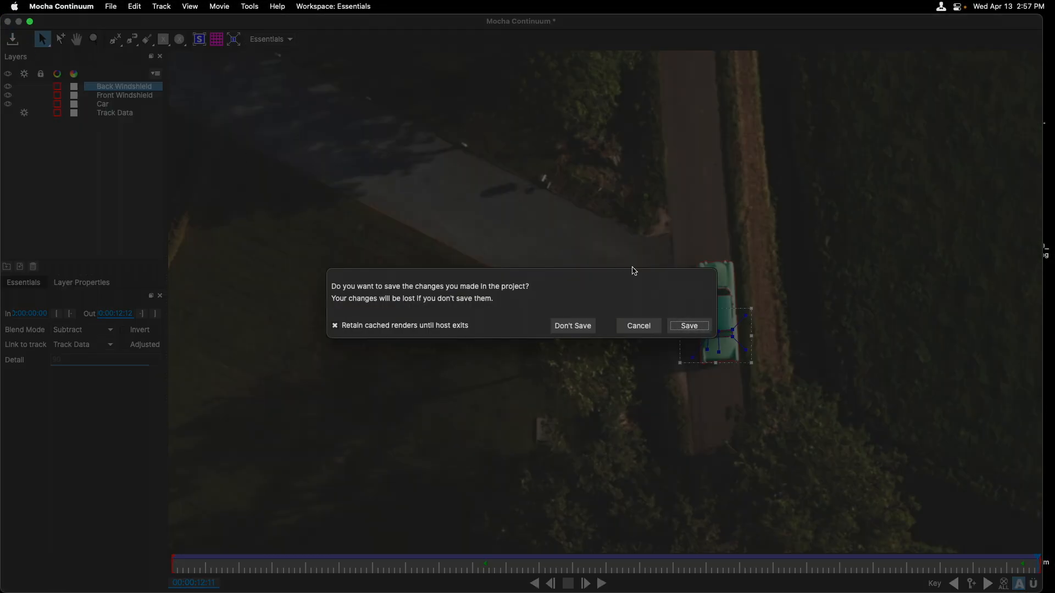
# Save the Mocha changes and lower the Color Paste mix to about 49%.
pyautogui.click(572, 326)
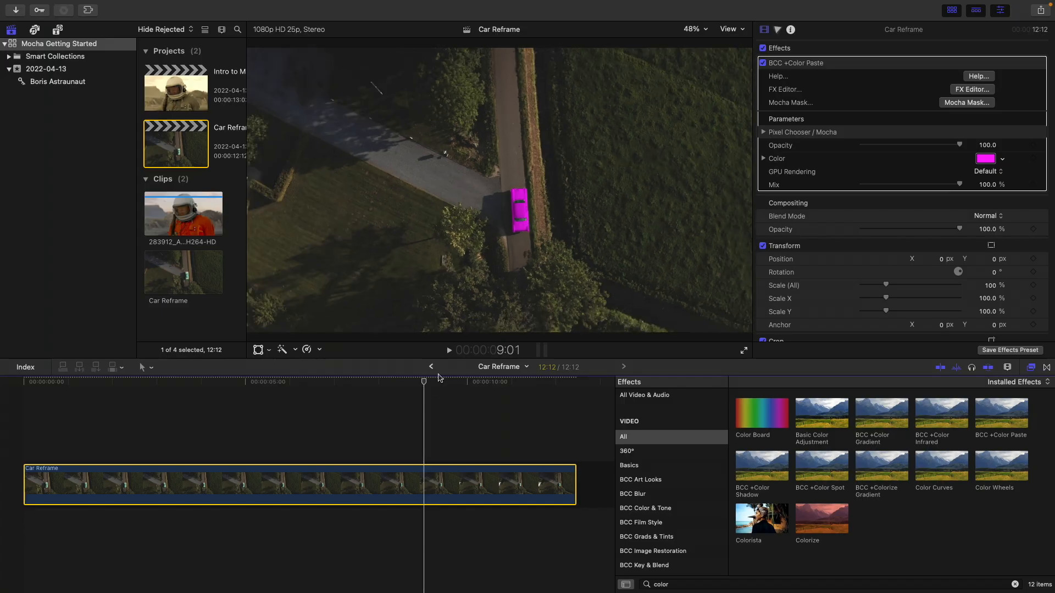
pyautogui.click(105, 382)
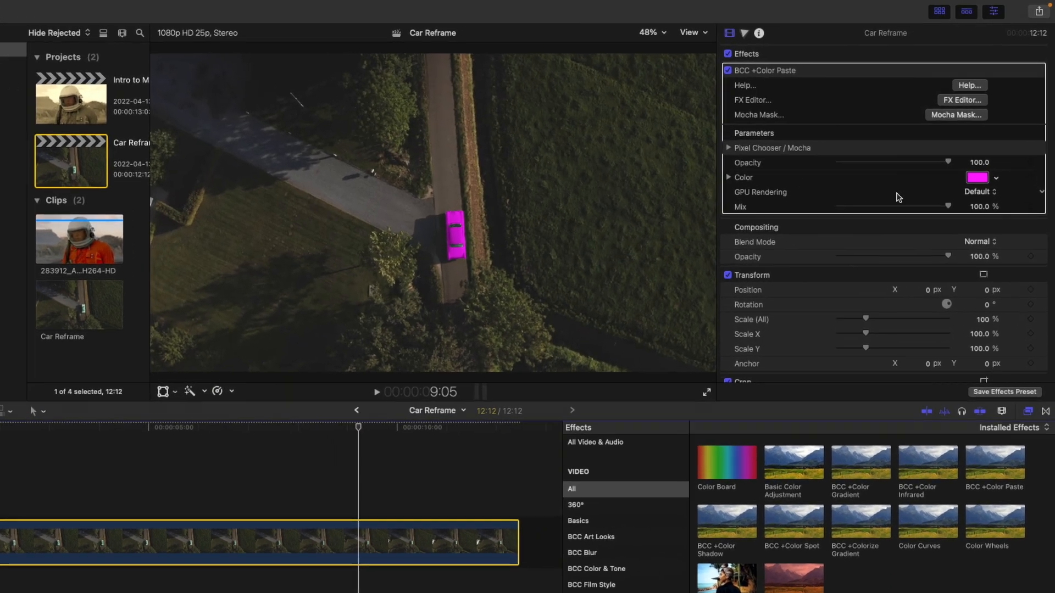
pyautogui.moveTo(948, 206); pyautogui.dragTo(868, 237)
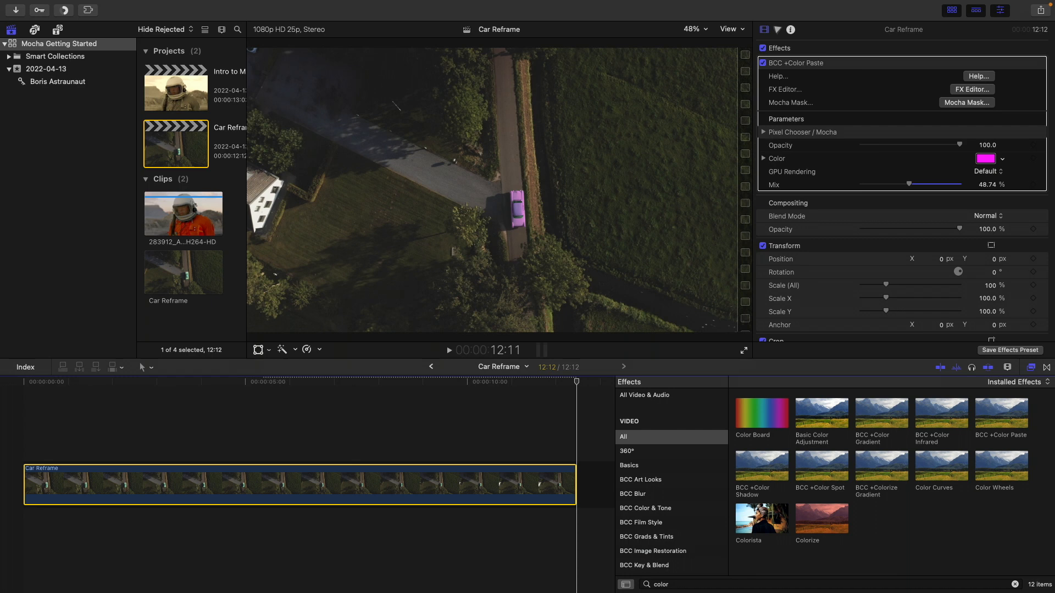
pyautogui.moveTo(517, 205)
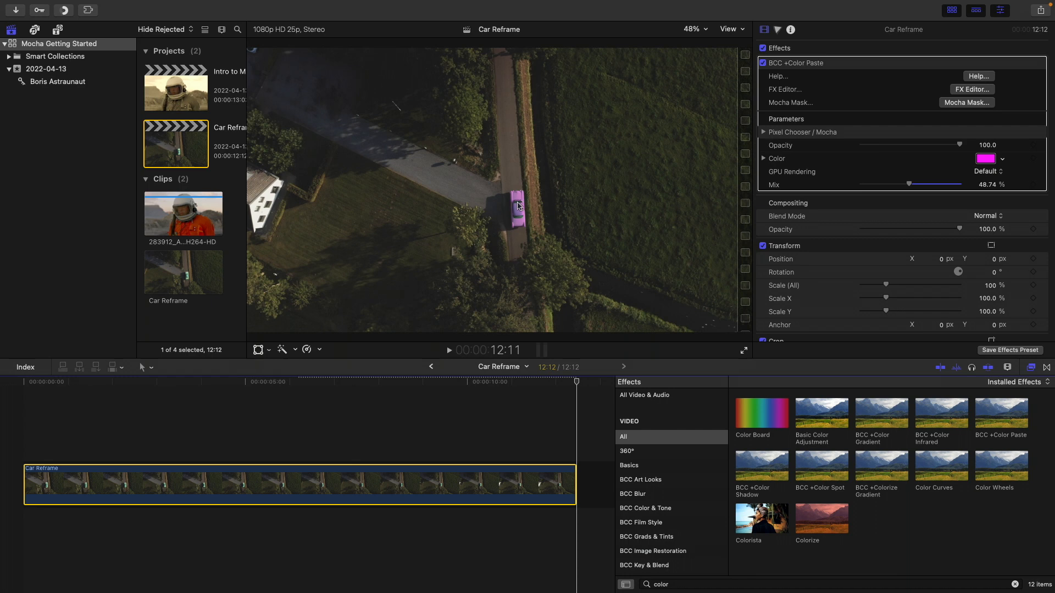